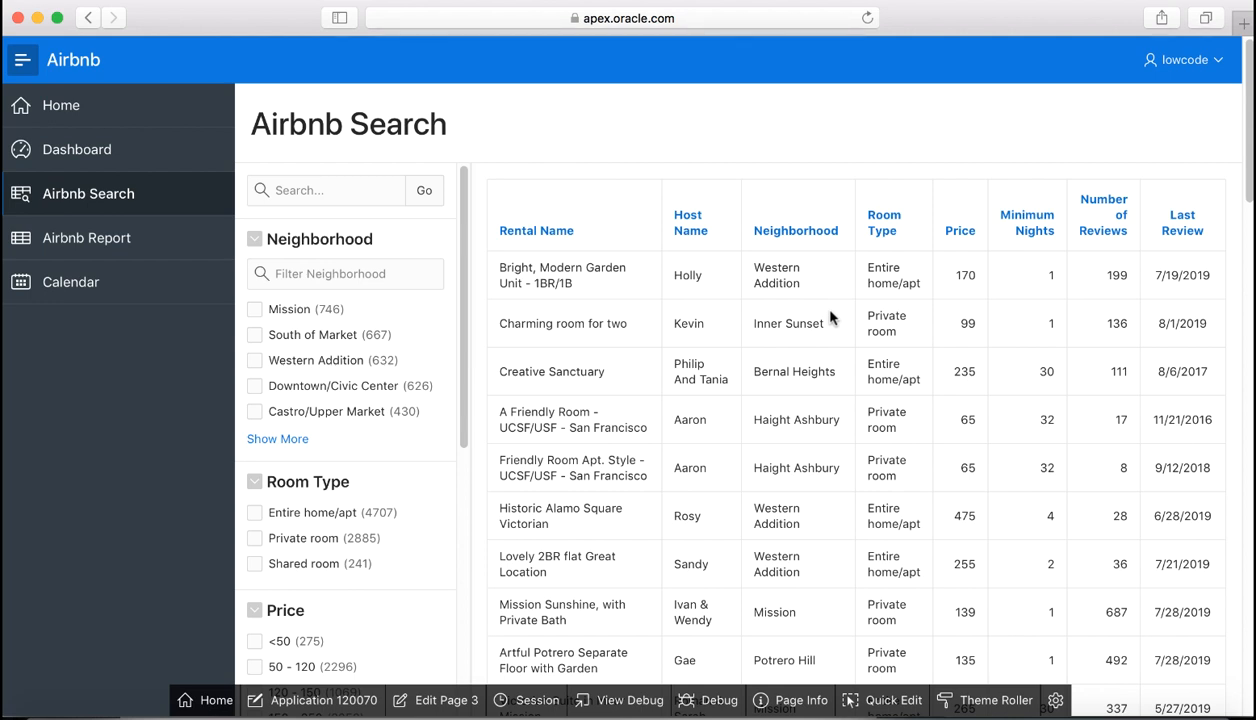
pyautogui.moveTo(481, 298)
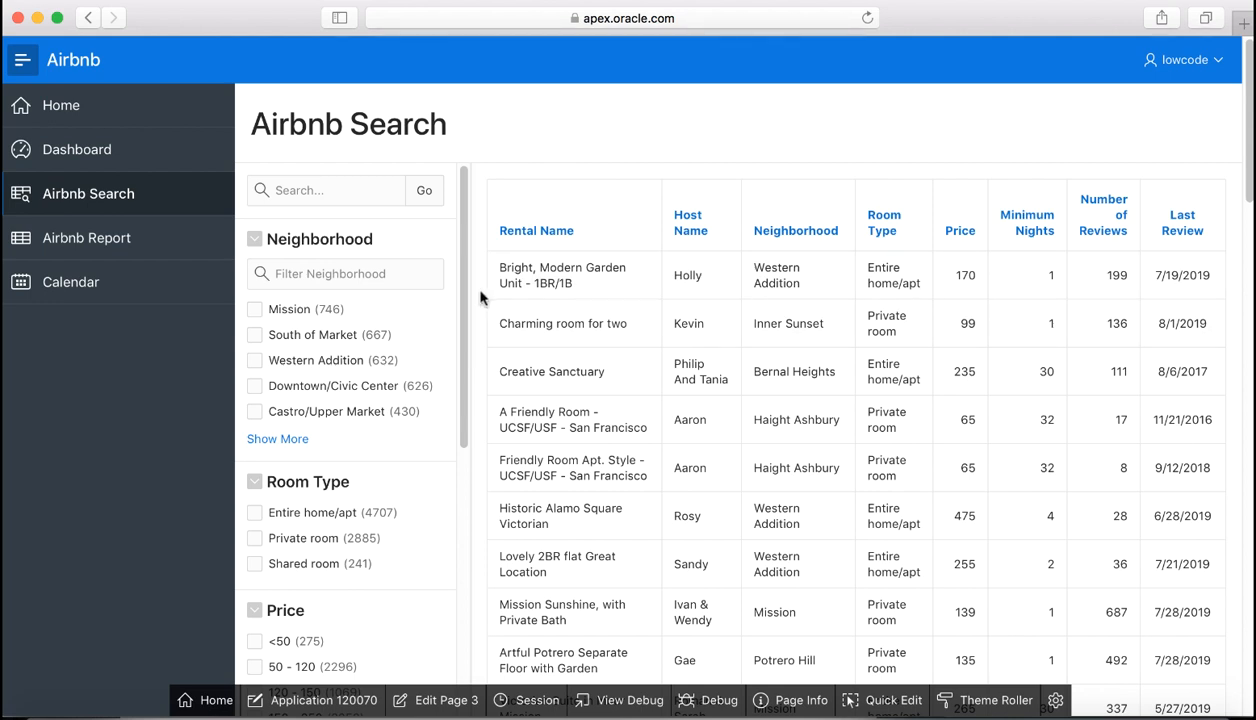
pyautogui.moveTo(405, 300)
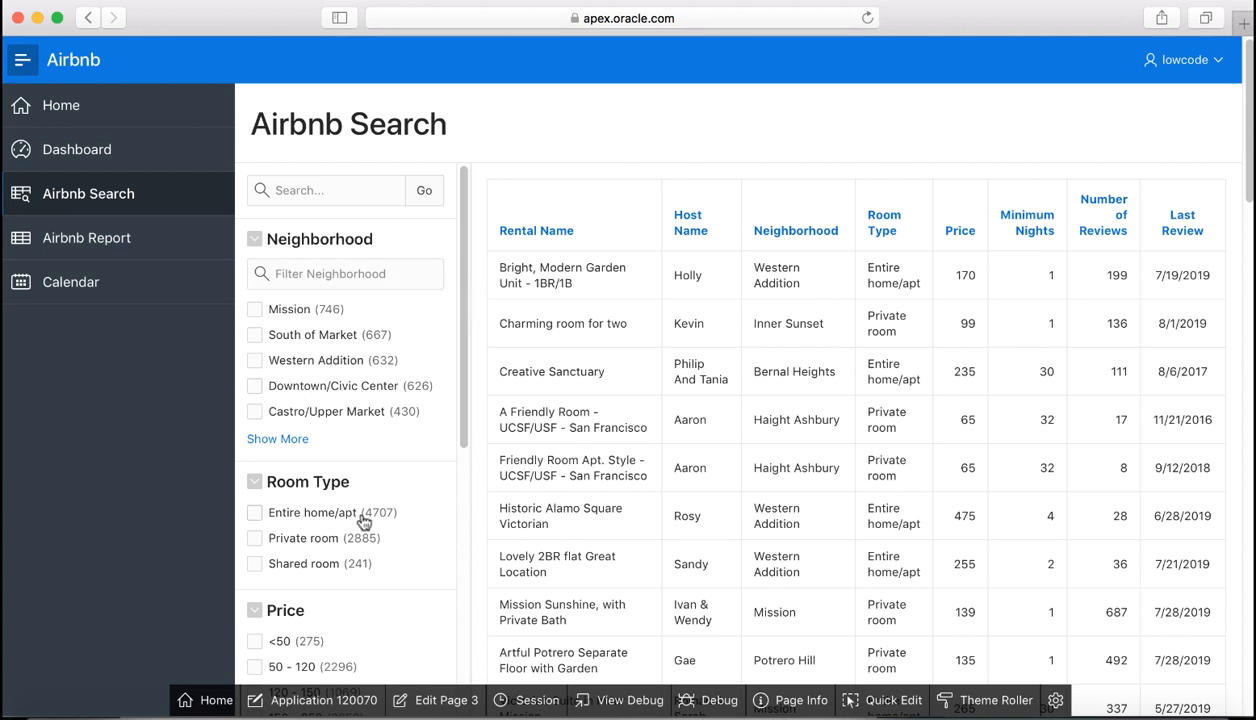
pyautogui.moveTo(482, 370)
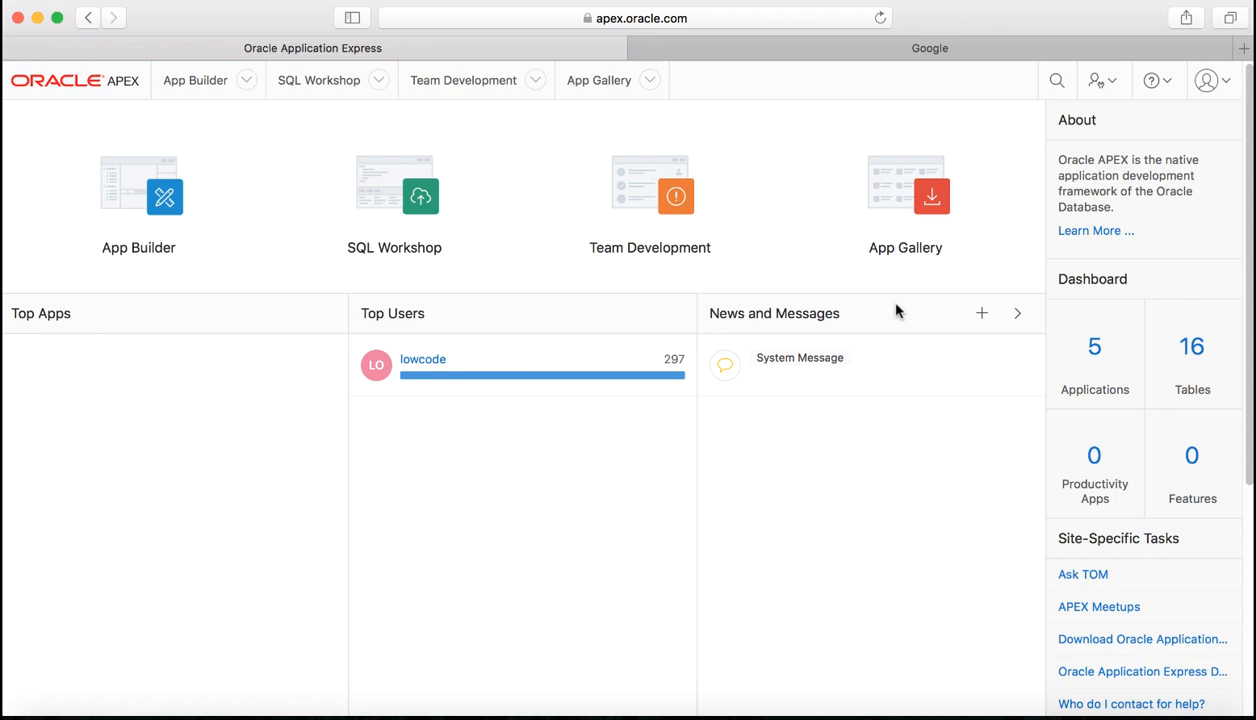
# Step: From App Builder, start creating an application from a file to reach Load Data
pyautogui.click(138, 190)
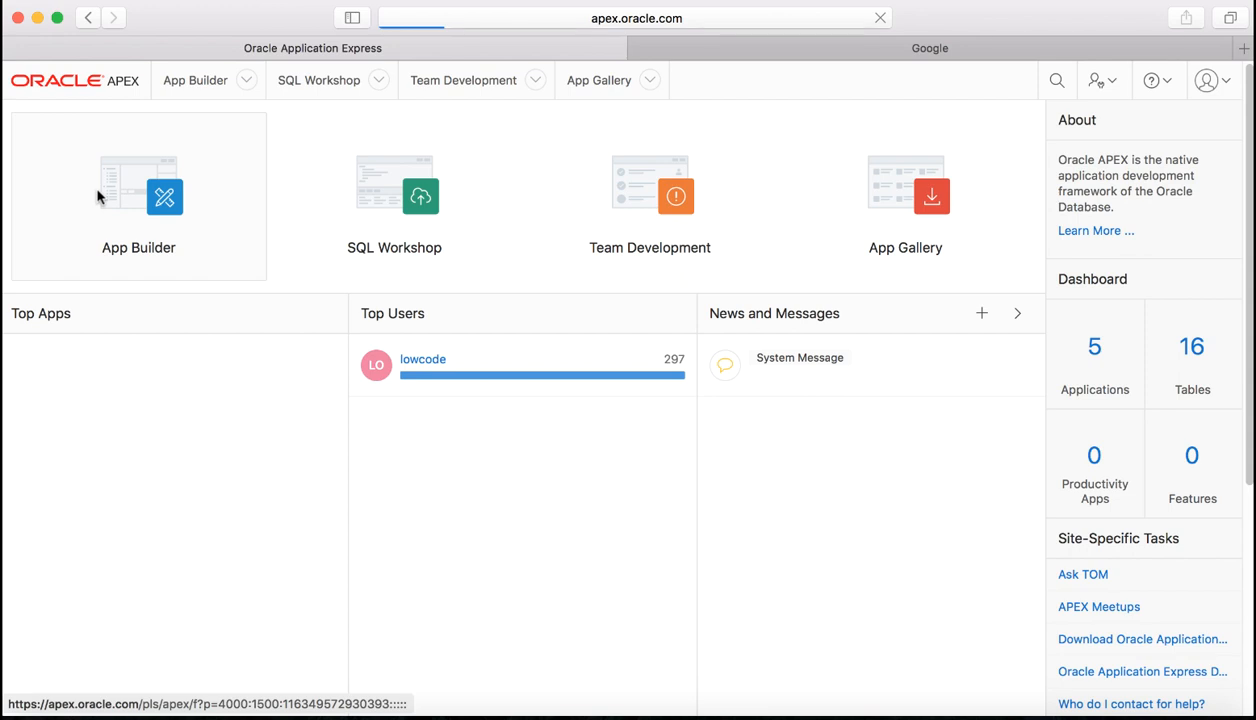
pyautogui.click(138, 195)
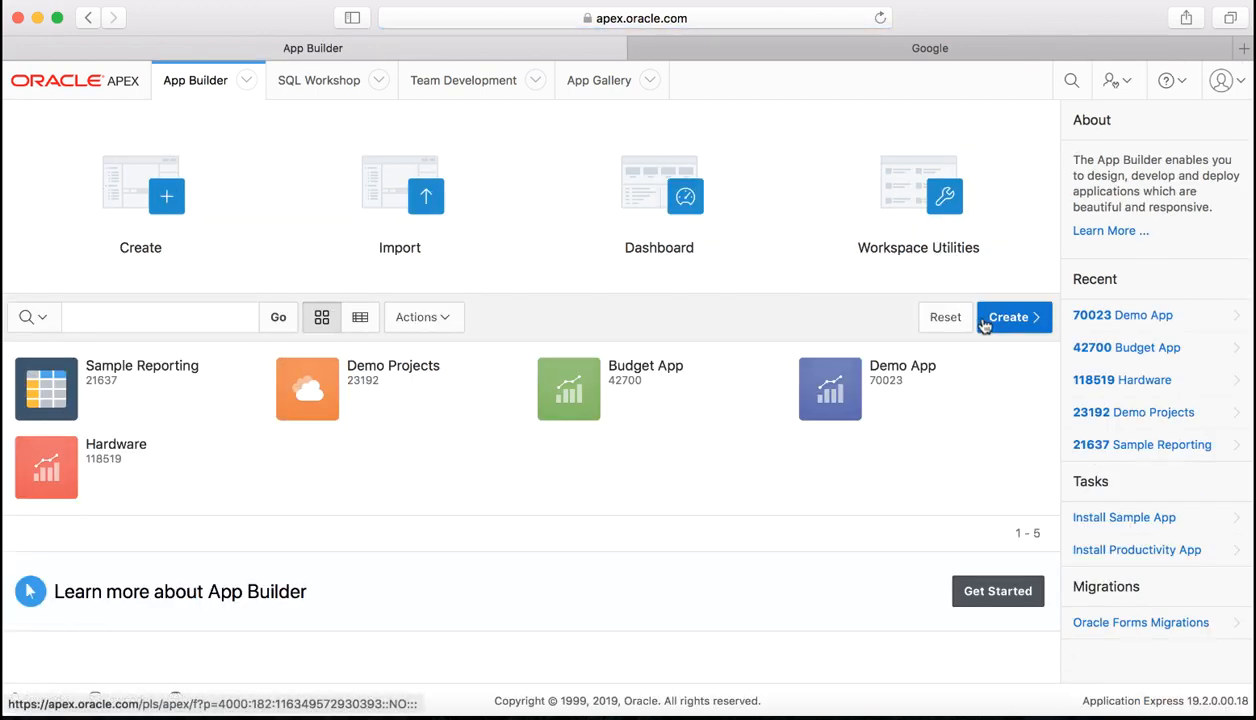
pyautogui.click(1008, 317)
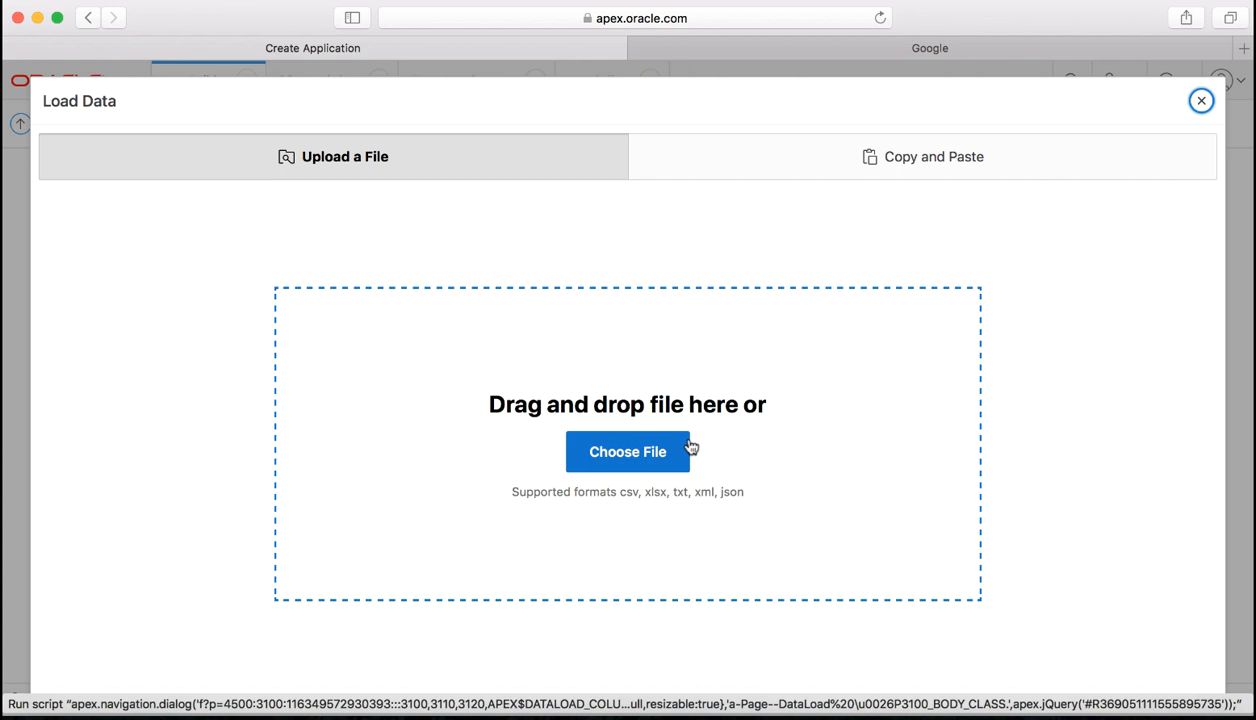
# Step: Load listings_sf_airbnb.csv into a new AIRBNB table and build an application on it
pyautogui.click(627, 451)
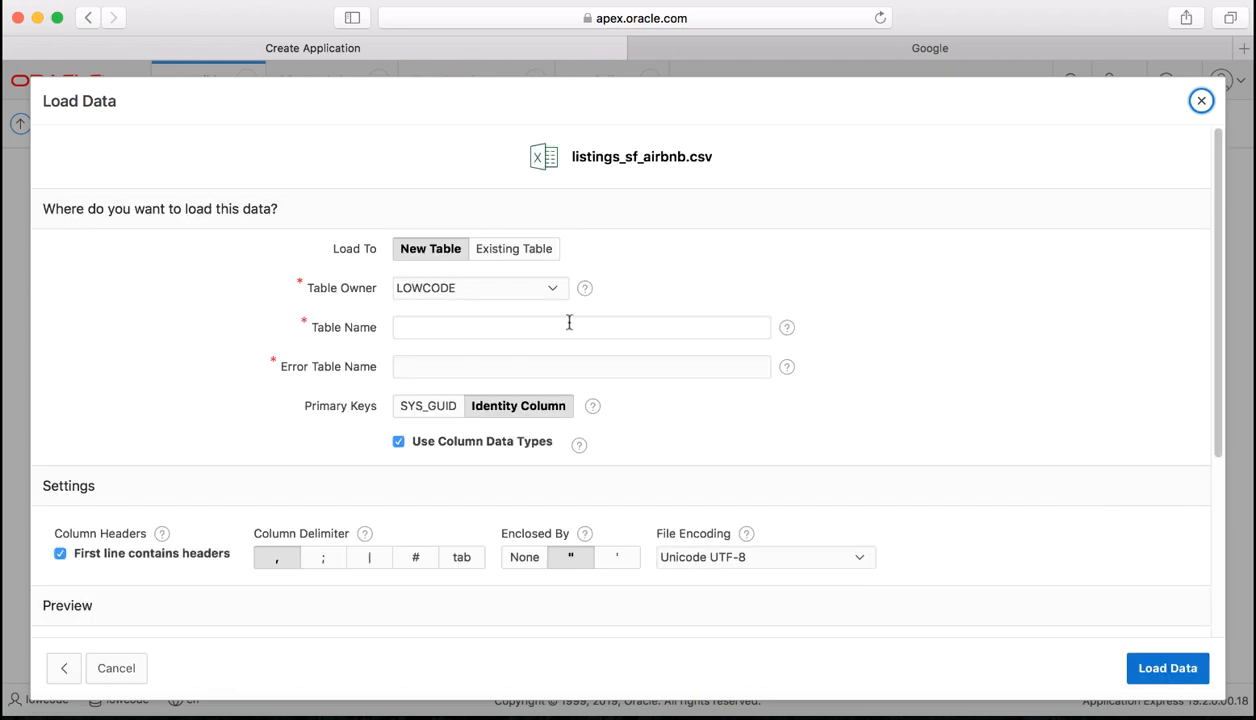
pyautogui.write('AIRBNB')
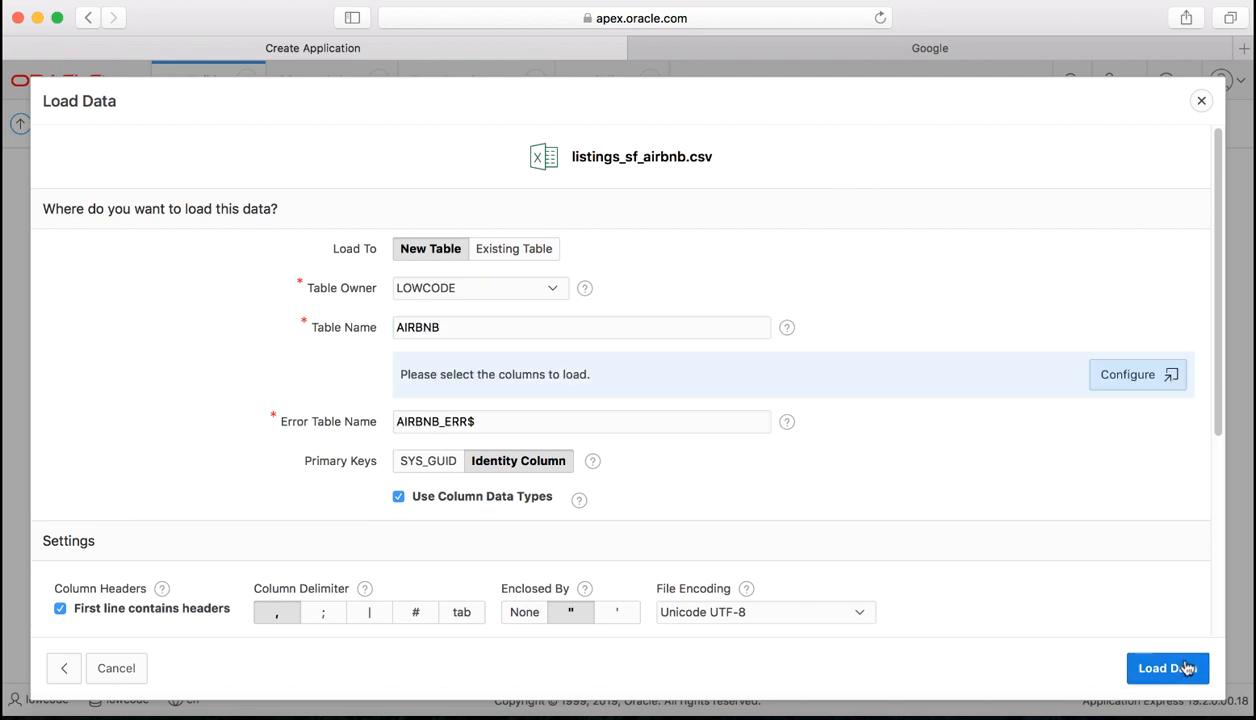
pyautogui.click(1167, 668)
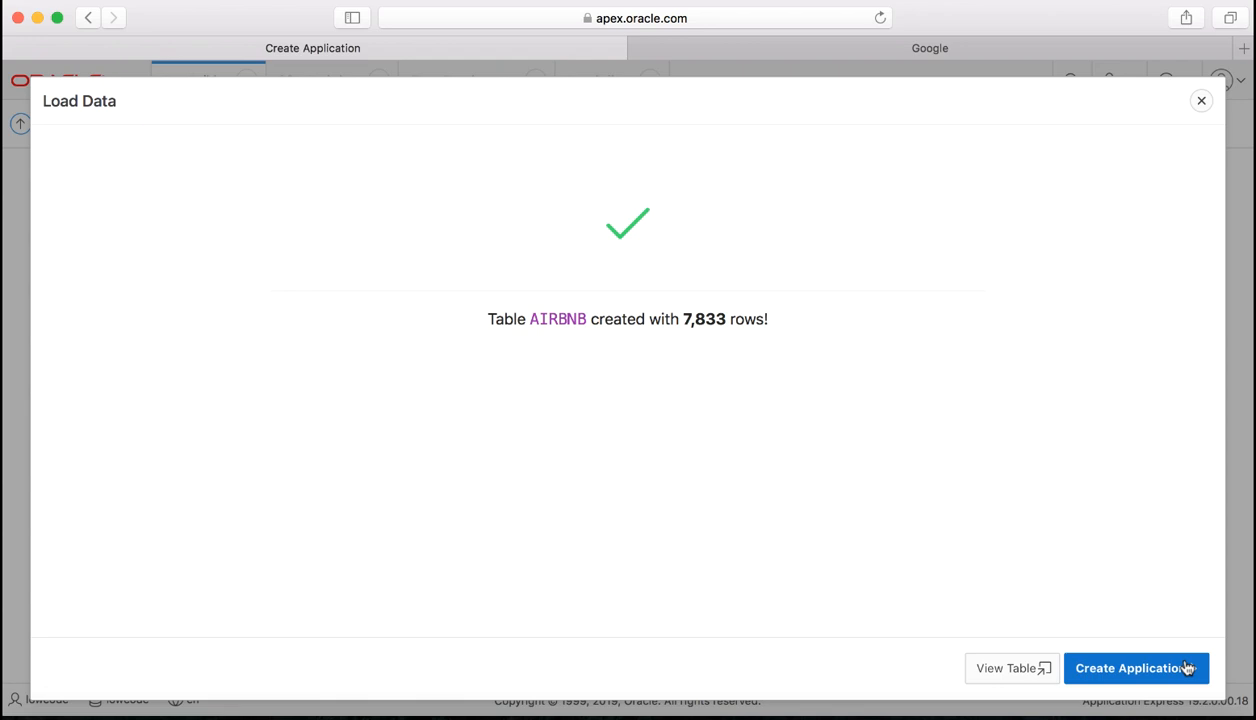
pyautogui.click(1135, 668)
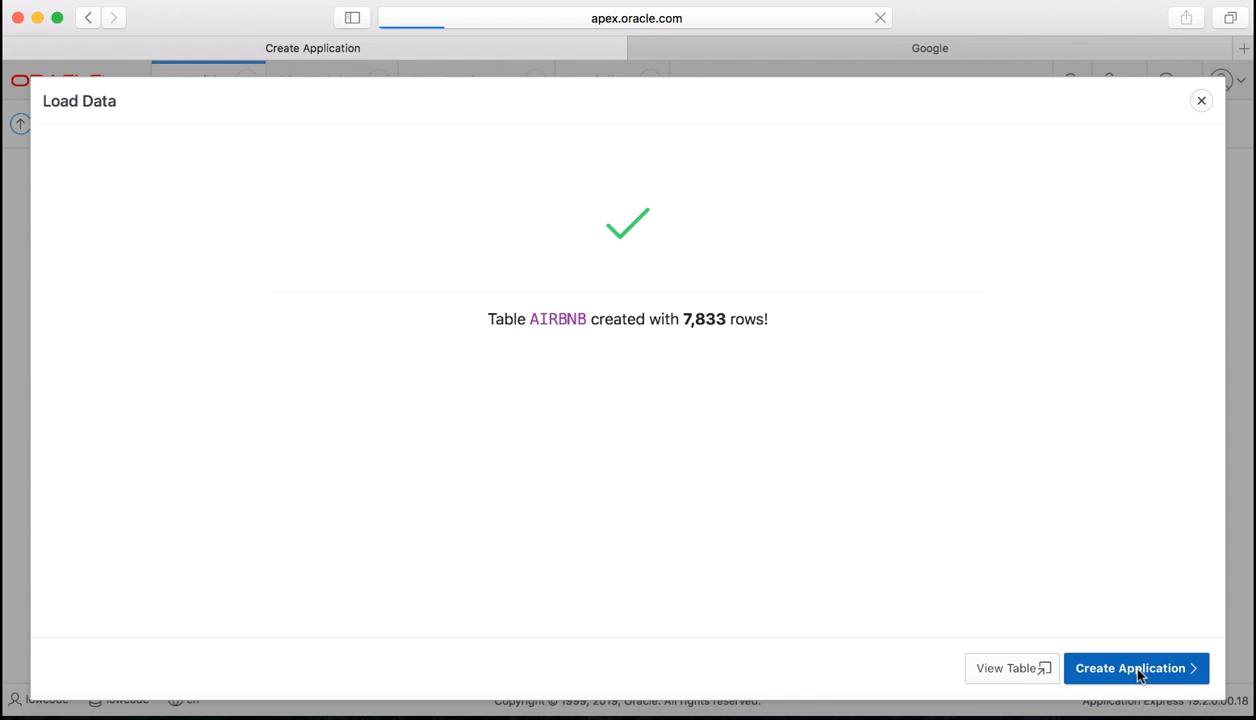
pyautogui.click(1135, 668)
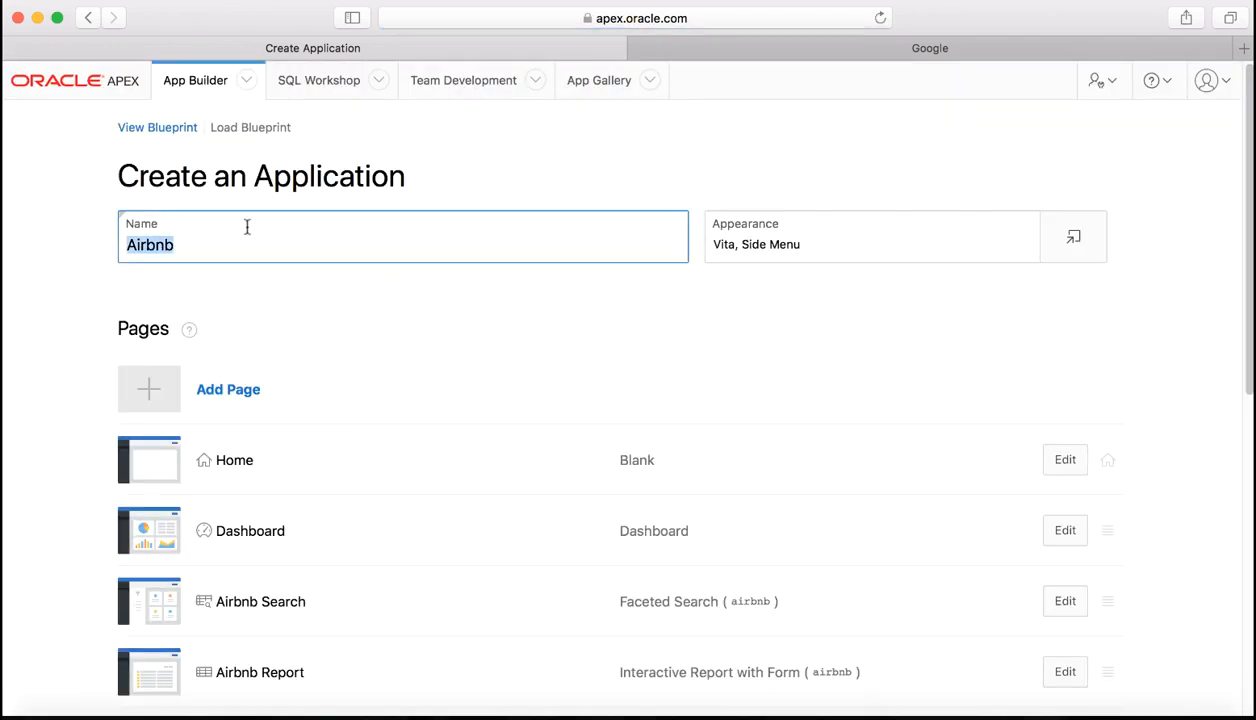
# Step: Name the application 'Faceted Search App' and review its page list
pyautogui.write('Faceted Search App')
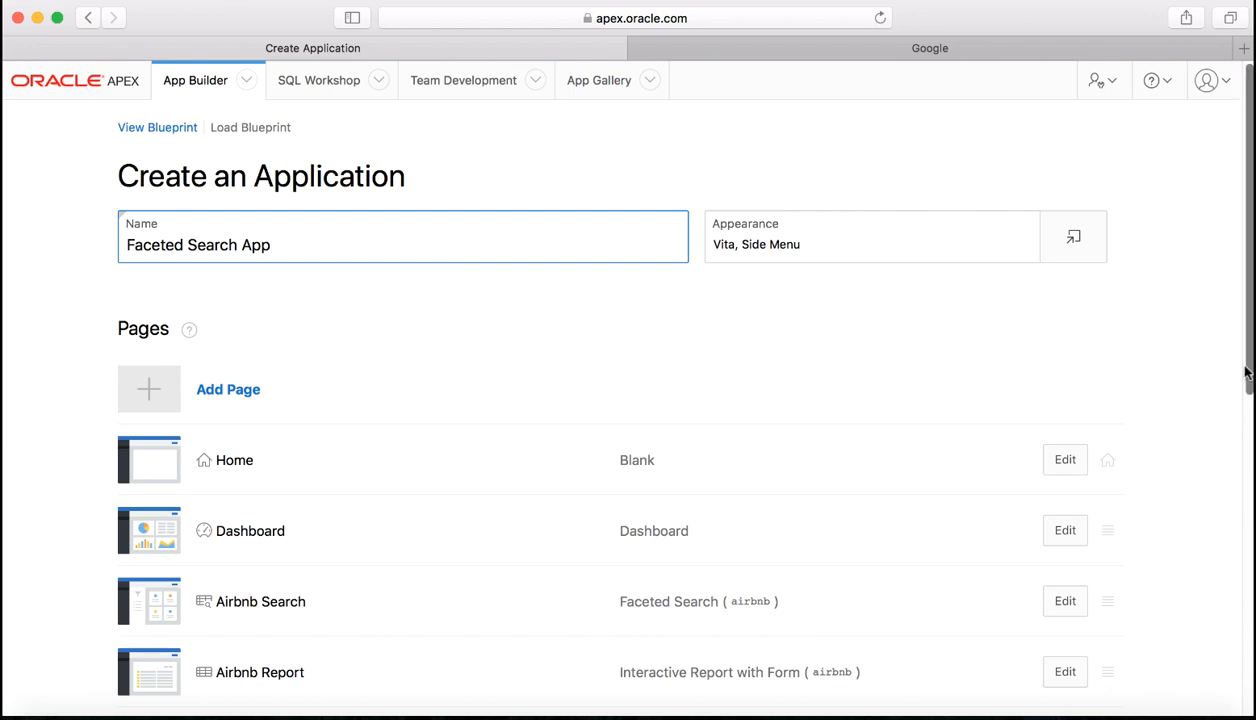
pyautogui.scroll(-3)
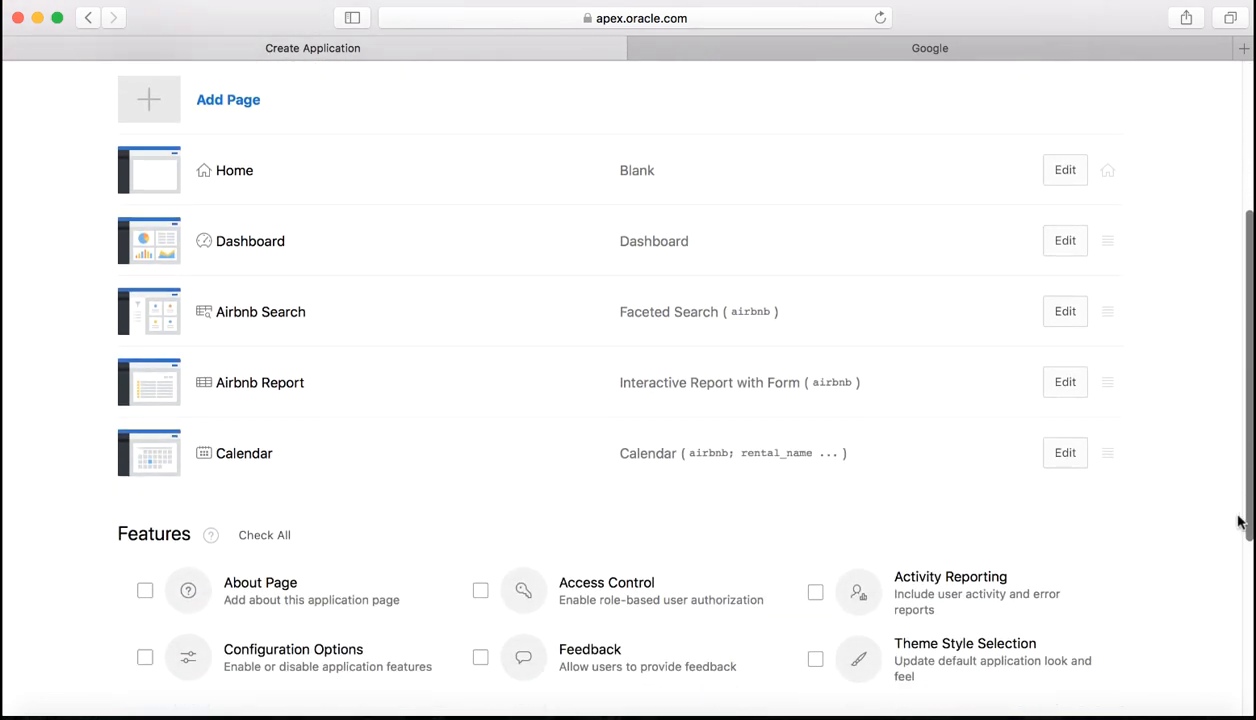
pyautogui.moveTo(307, 258)
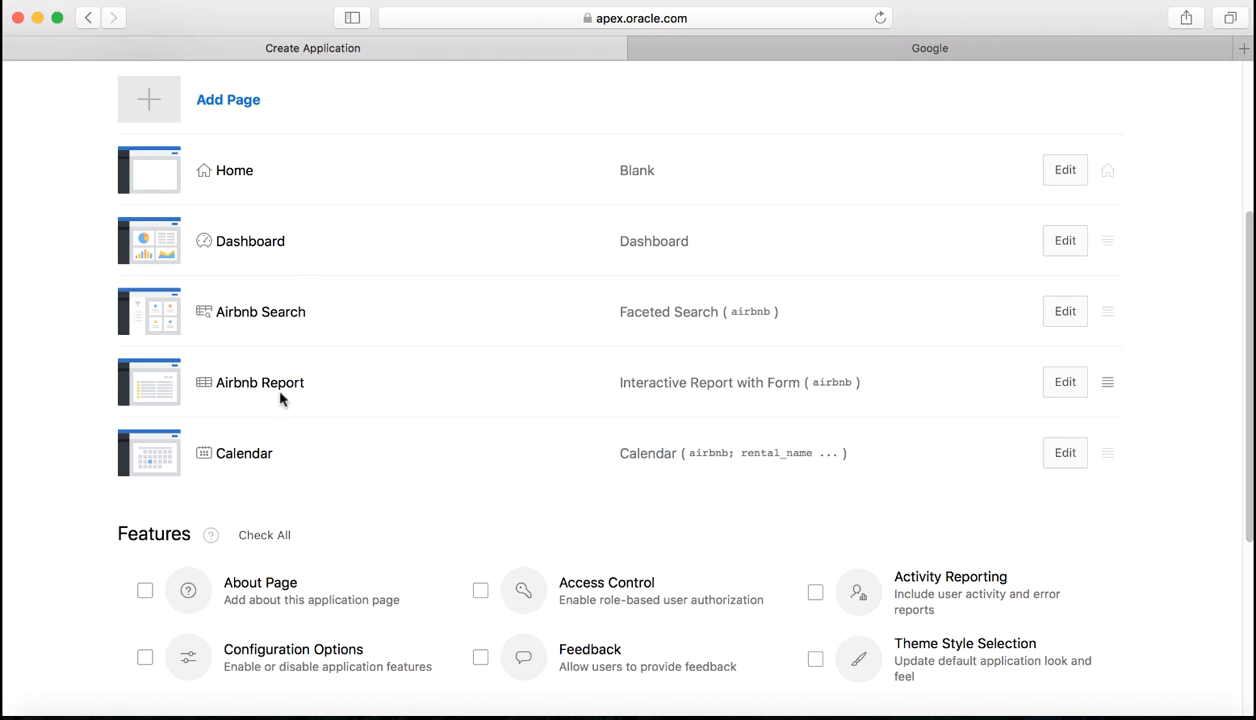
pyautogui.moveTo(278, 453)
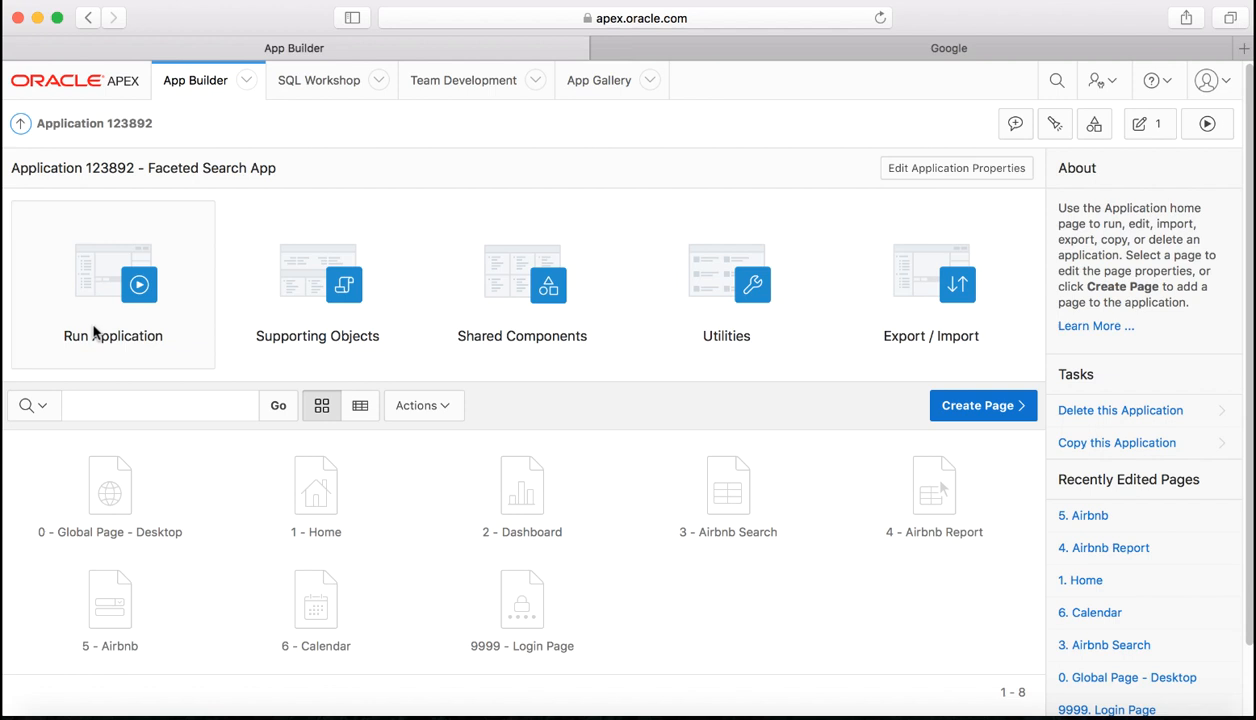
# Step: Run the app, sign in, and go to the Airbnb Search page
pyautogui.click(113, 283)
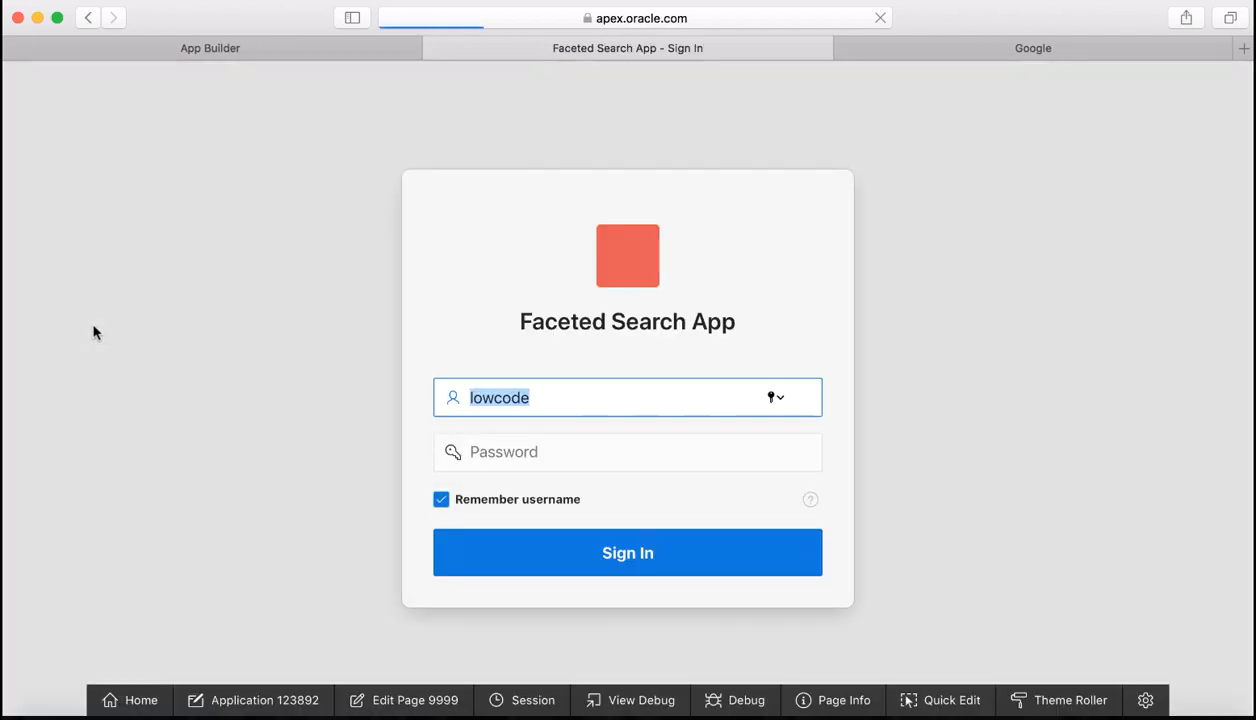
pyautogui.click(627, 451)
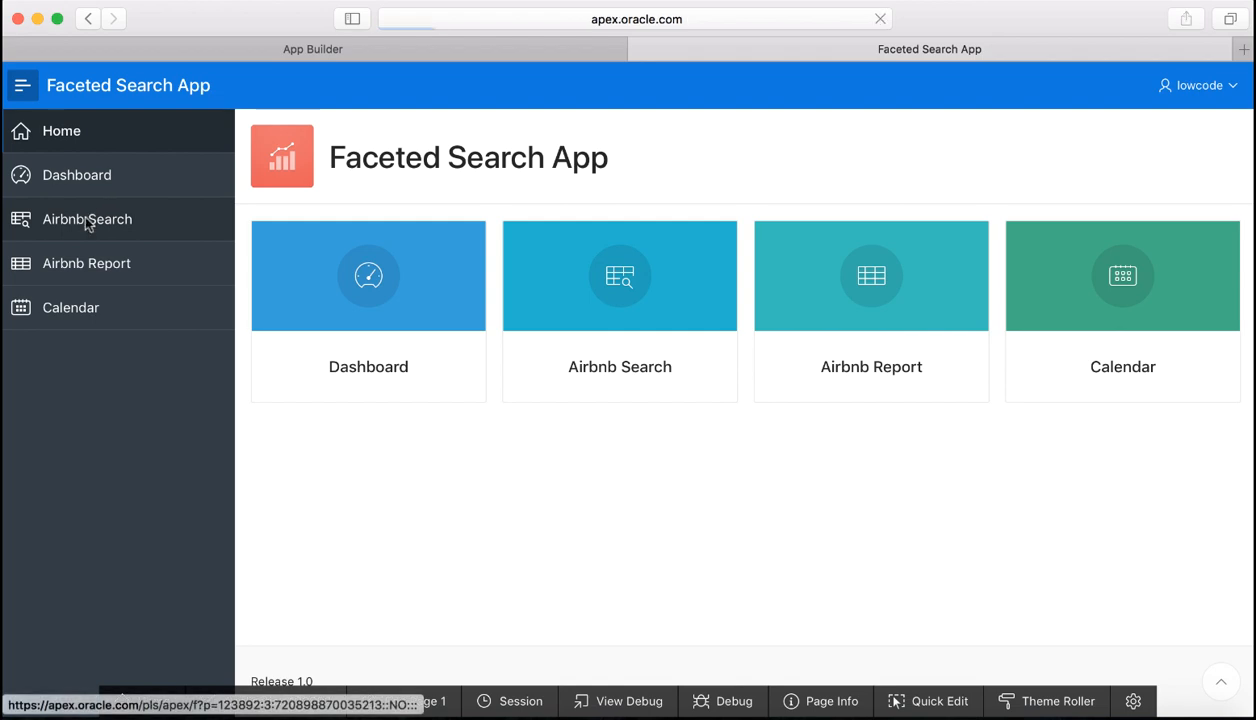
pyautogui.click(87, 219)
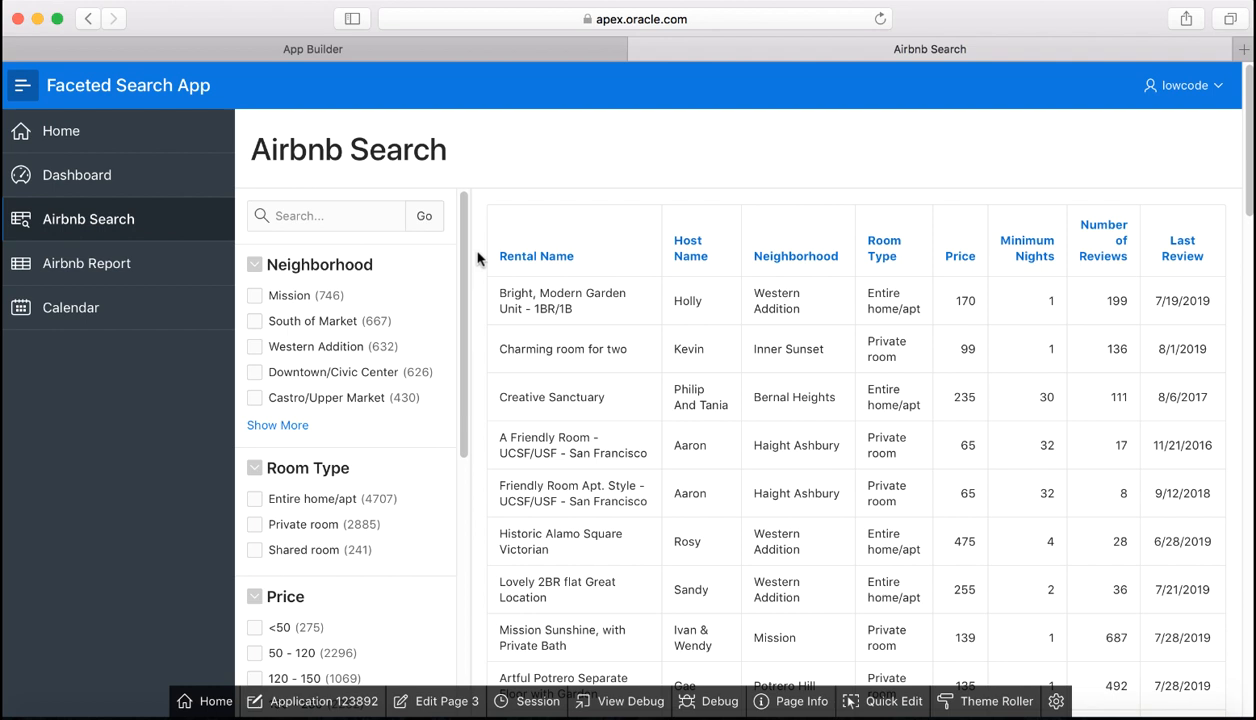
# Step: Expand the neighborhood facet to show every neighborhood
pyautogui.scroll(-3)
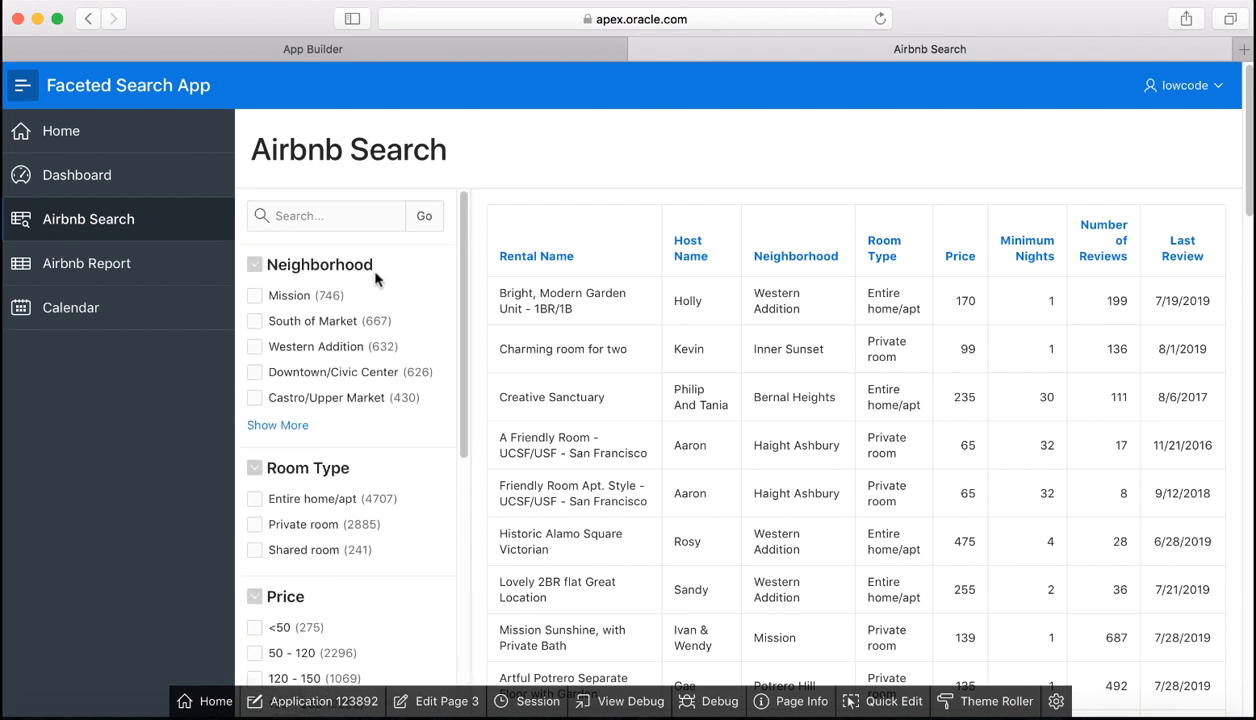
pyautogui.scroll(-3)
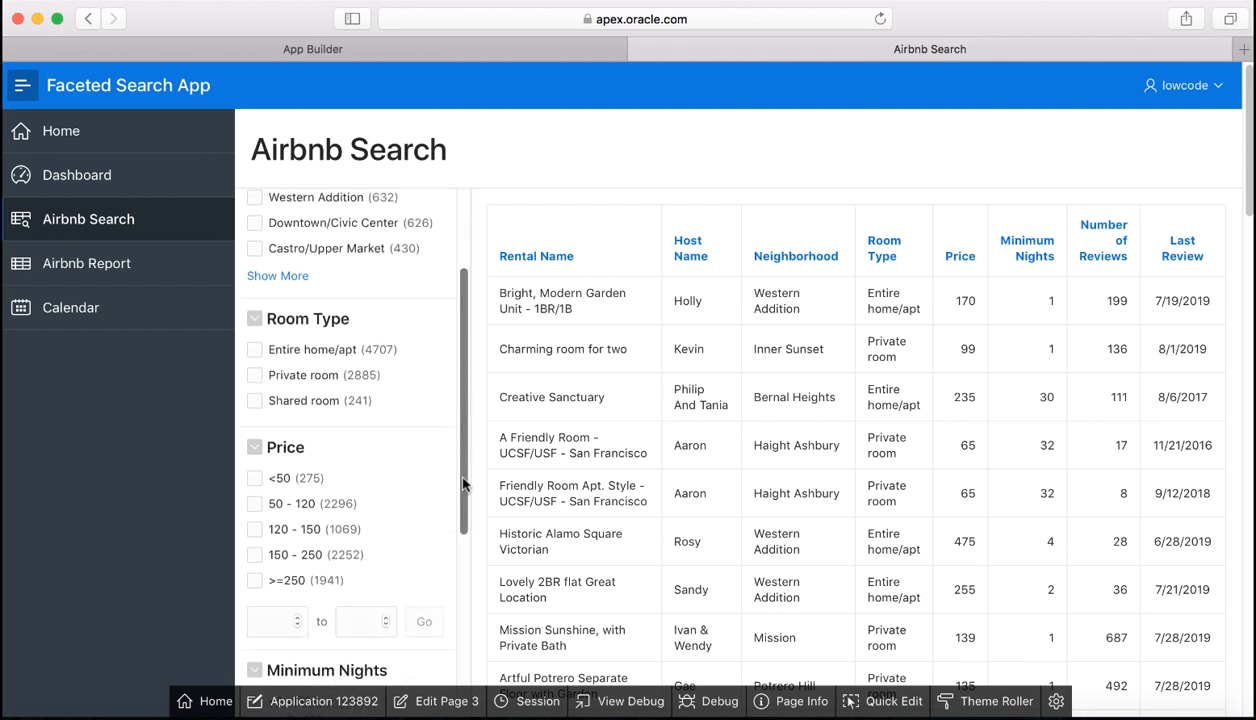
pyautogui.scroll(-3)
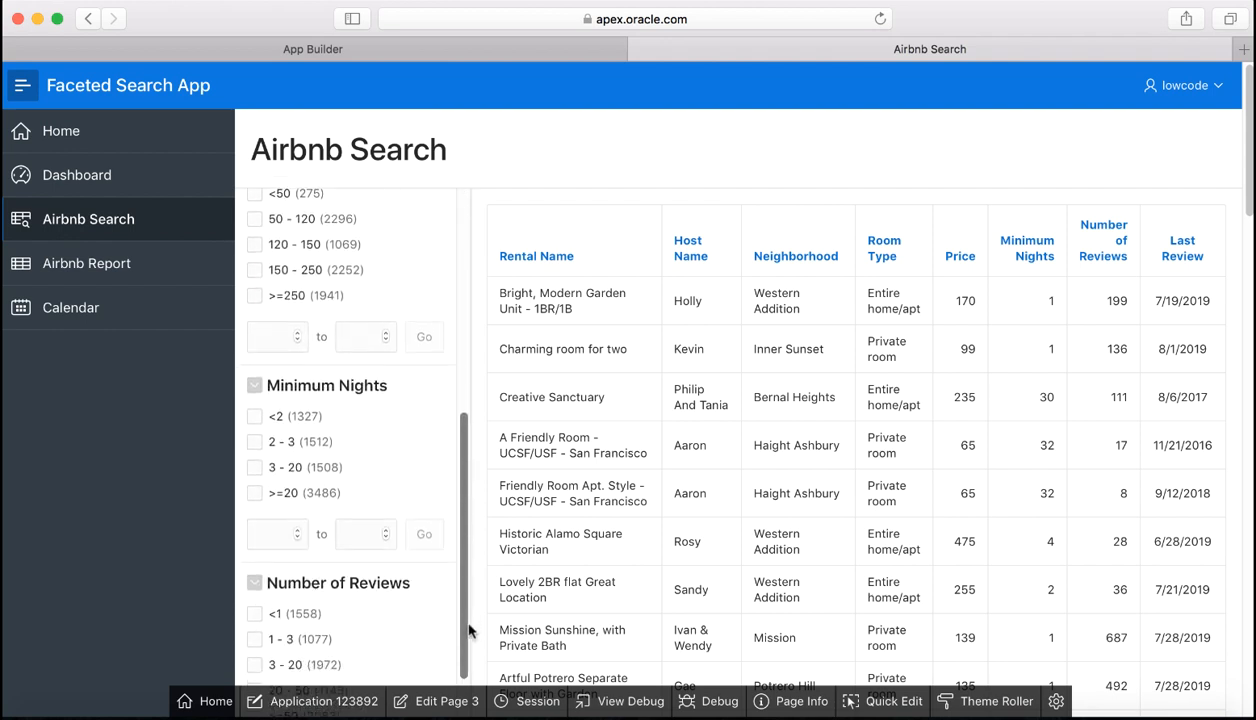
pyautogui.moveTo(467, 629)
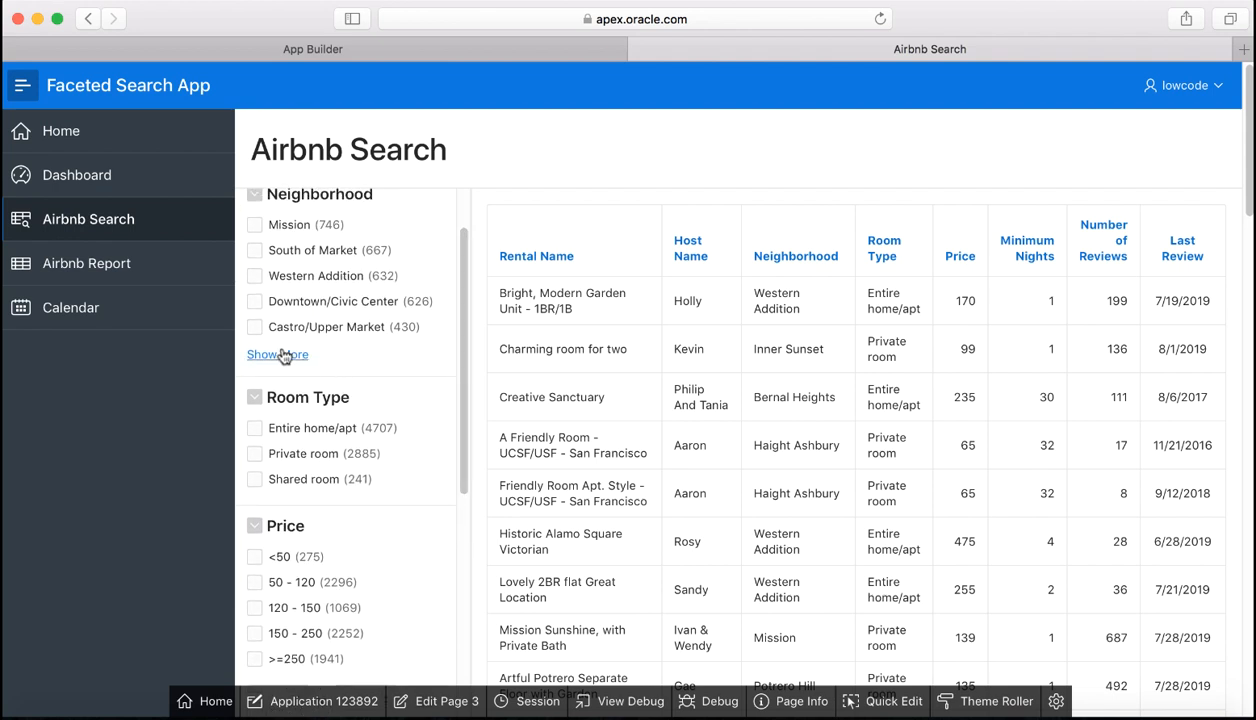
pyautogui.click(255, 352)
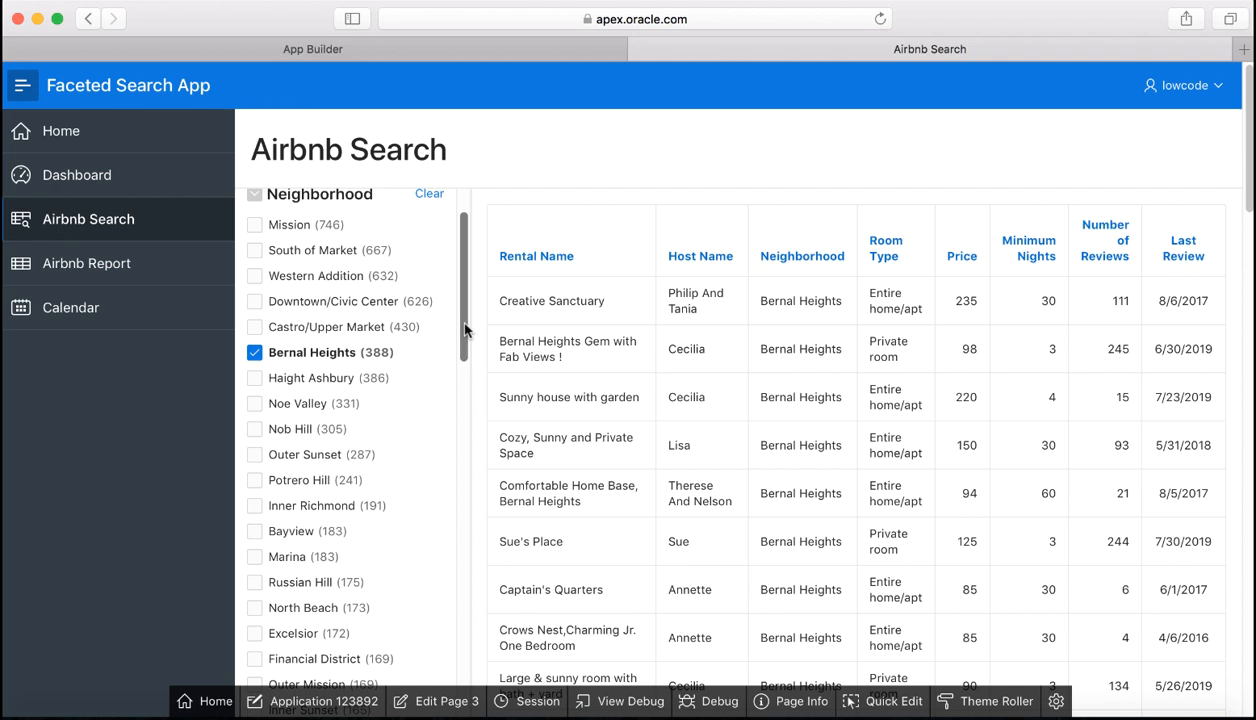
# Step: Filter listings to Private room and the 50 - 120 price range
pyautogui.scroll(-3)
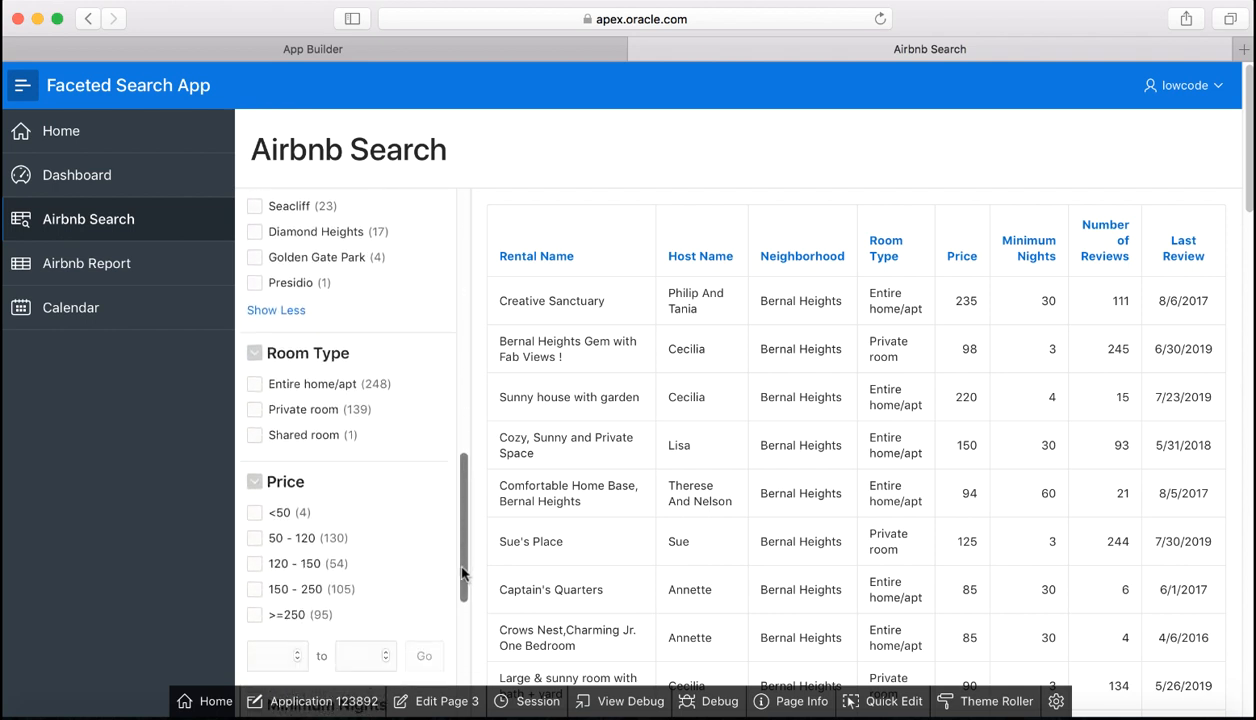
pyautogui.click(255, 410)
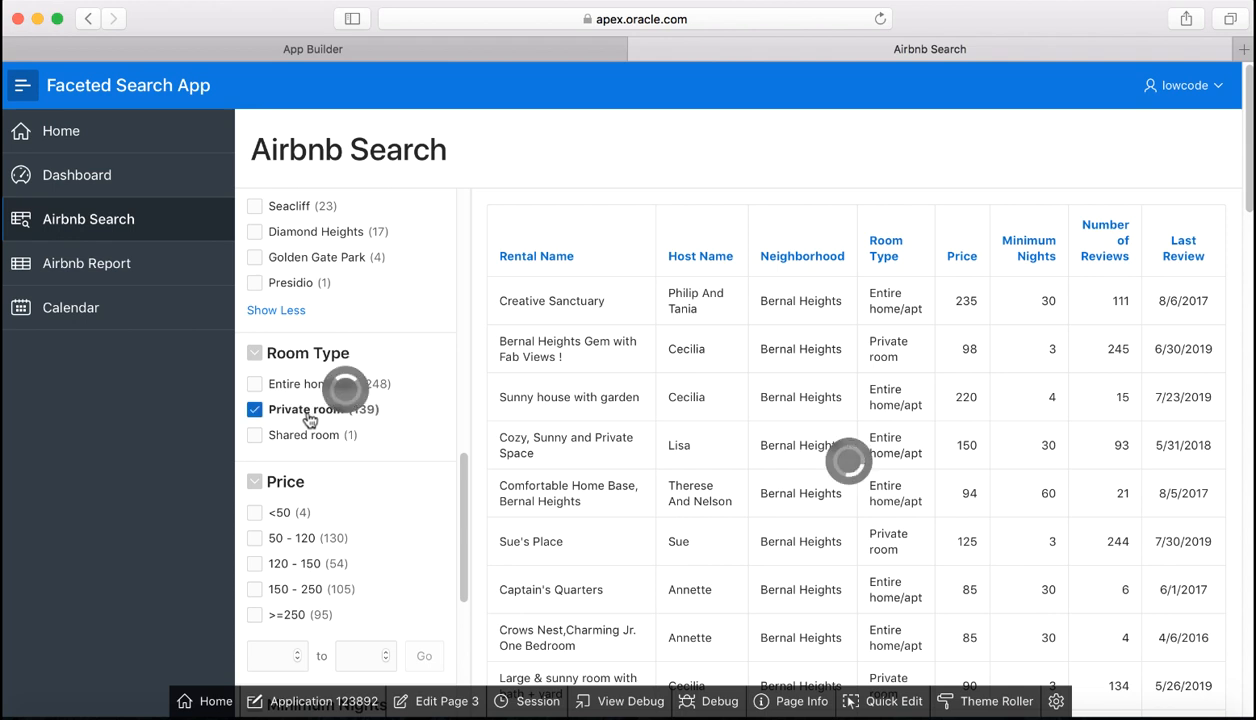
pyautogui.click(255, 409)
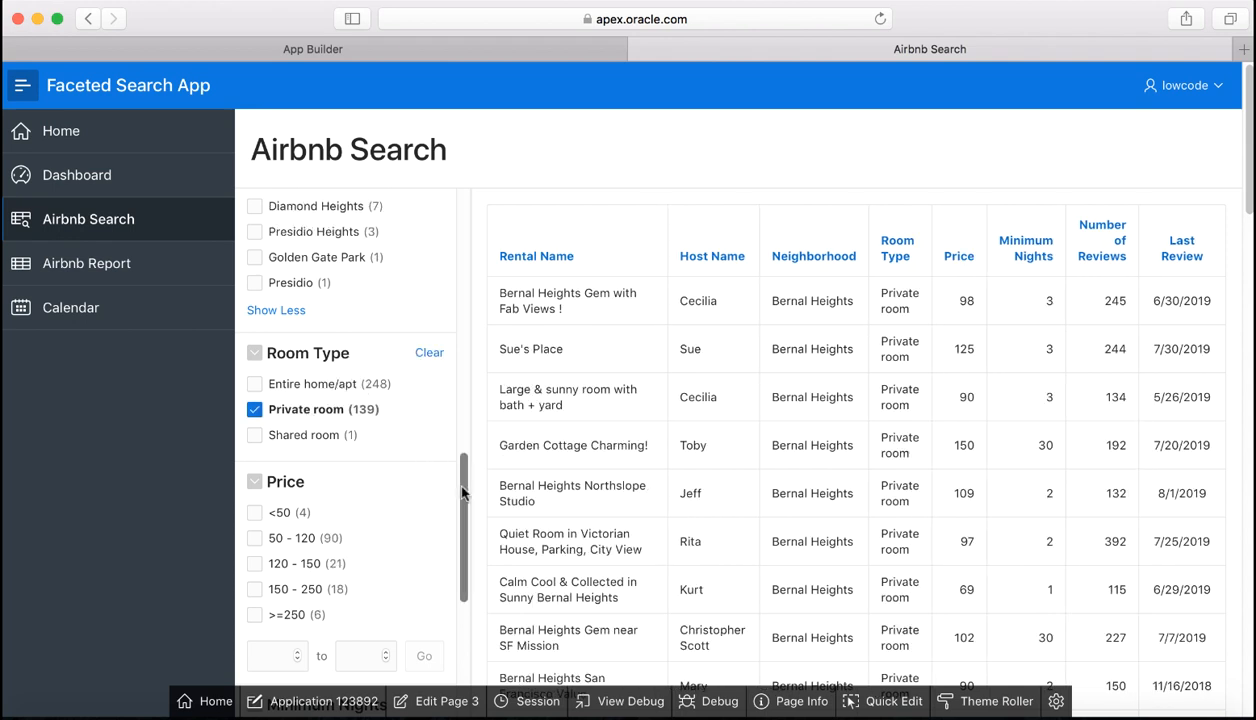
pyautogui.scroll(-3)
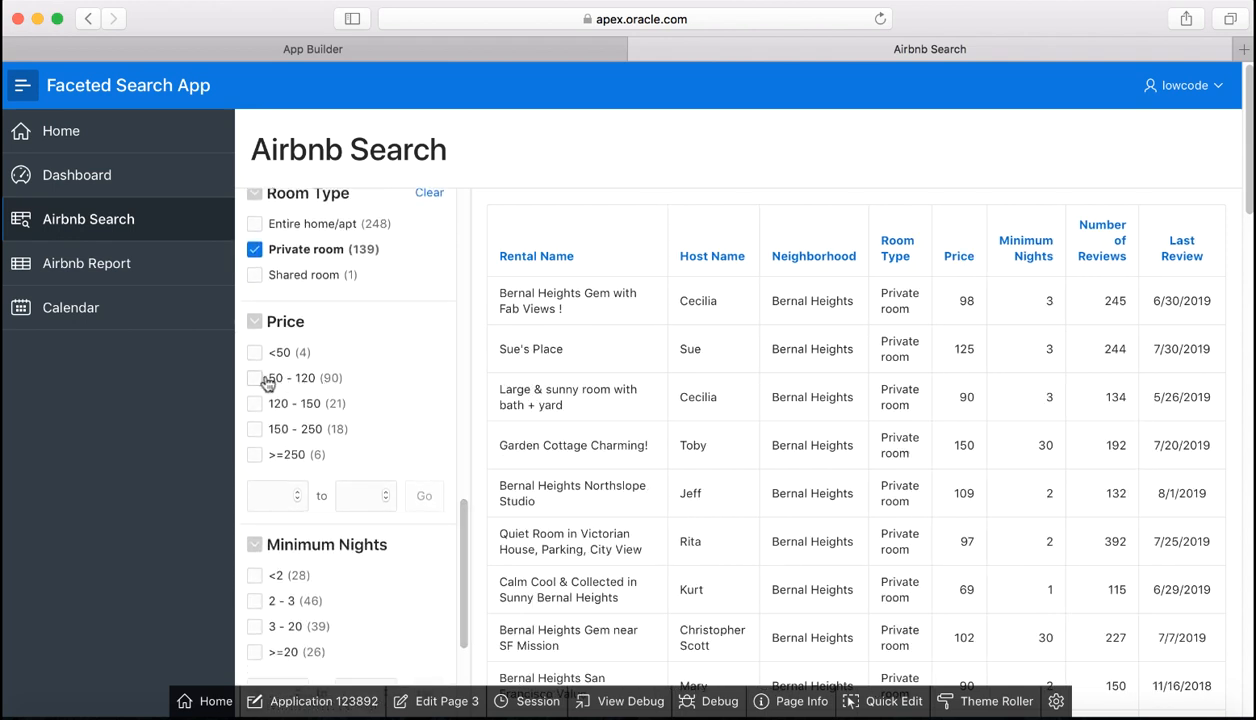
pyautogui.click(254, 377)
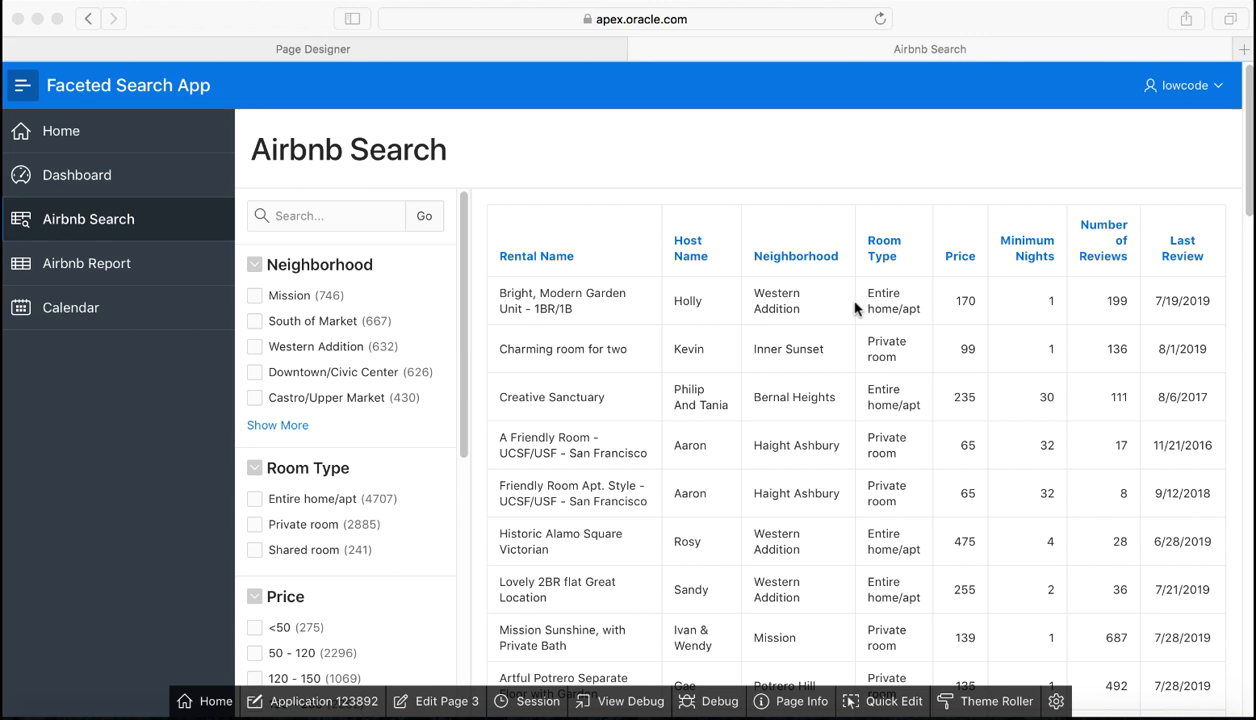
pyautogui.moveTo(342, 310)
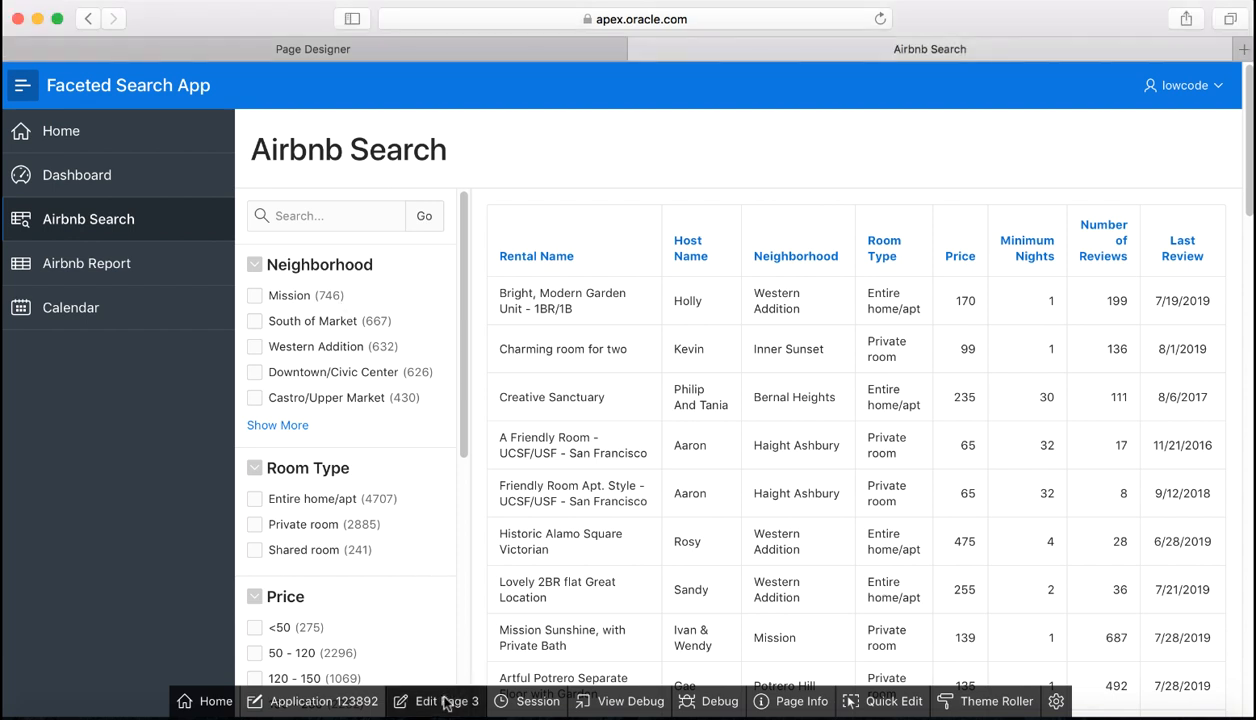
pyautogui.moveTo(436, 708)
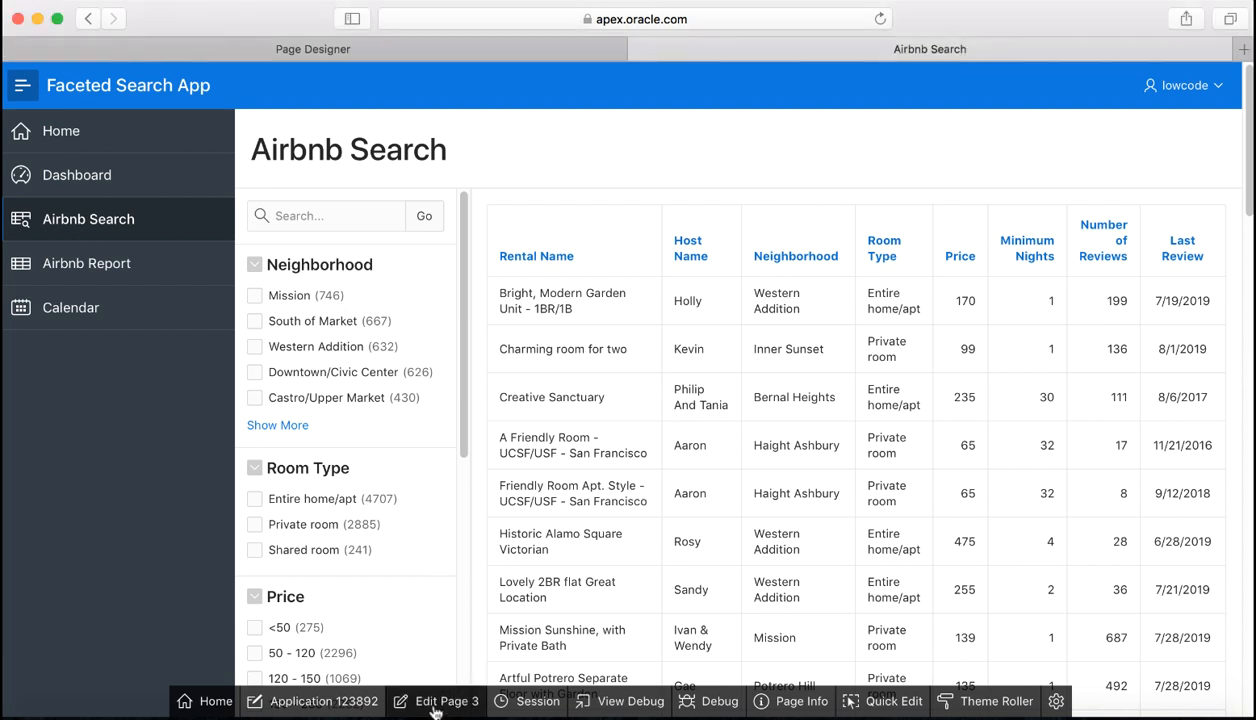
# Step: Edit page 3, inspect the Search, Airbnb and search Attributes nodes, then view the running page
pyautogui.click(447, 701)
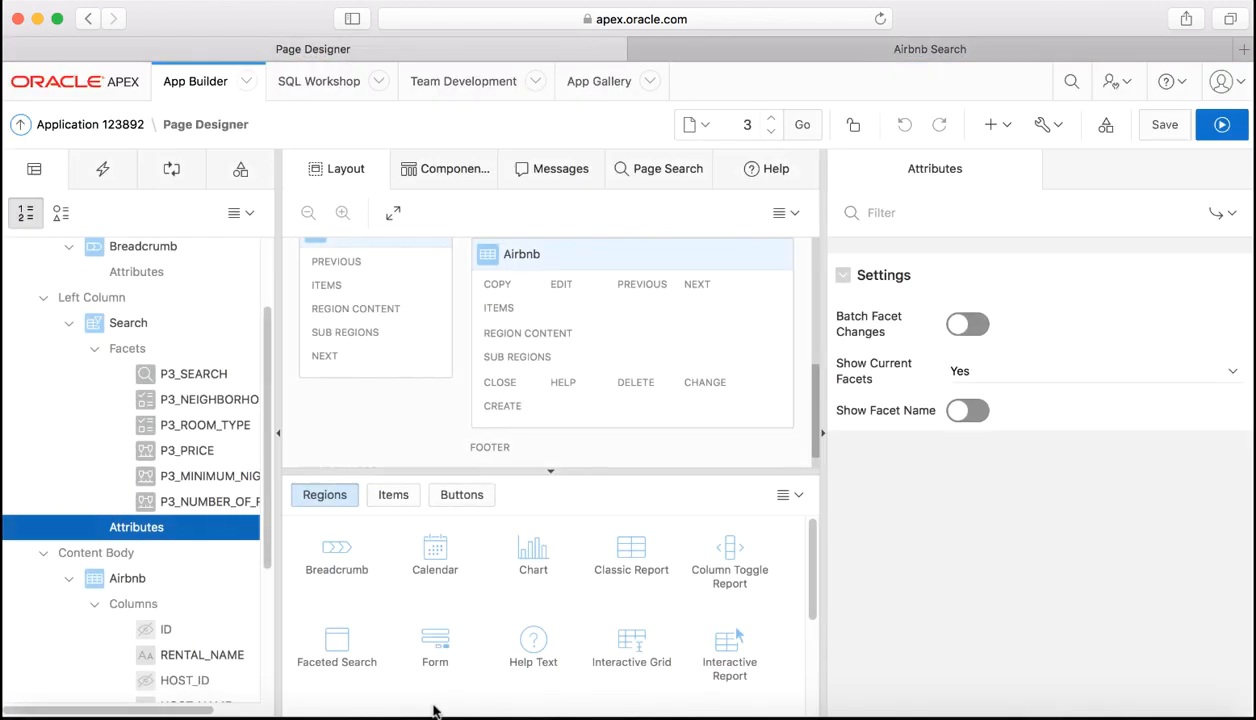
pyautogui.click(128, 322)
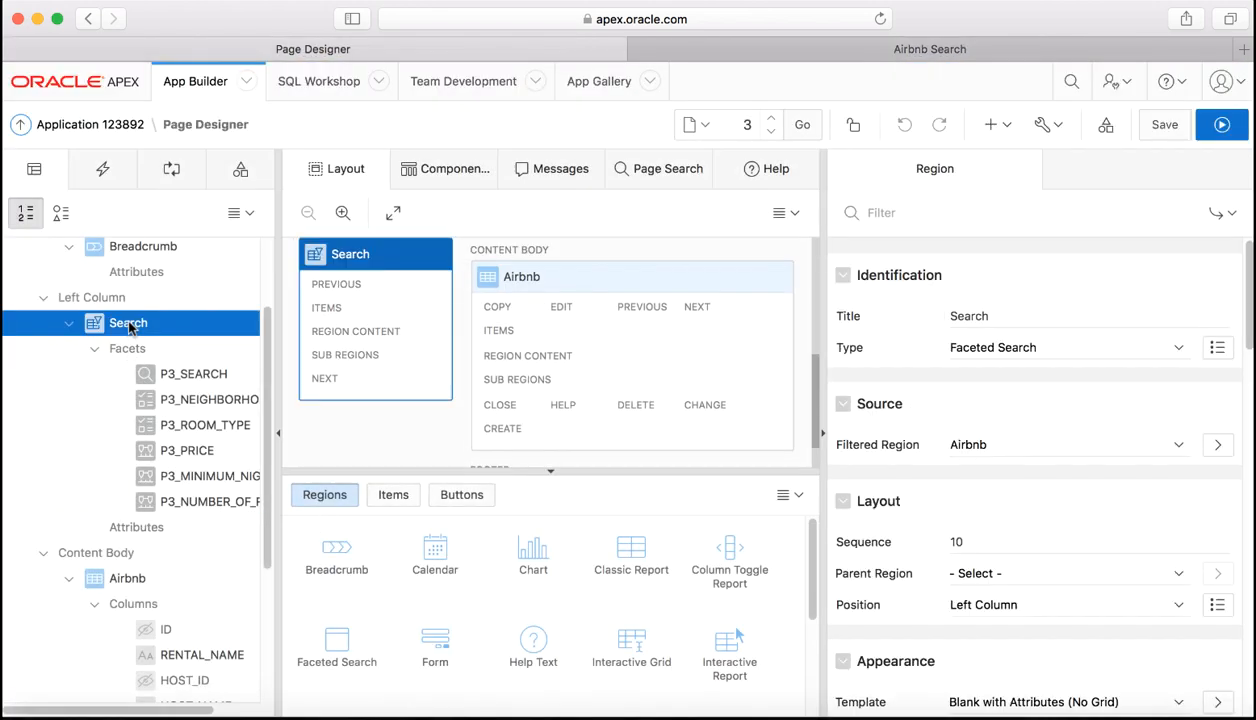
pyautogui.click(127, 578)
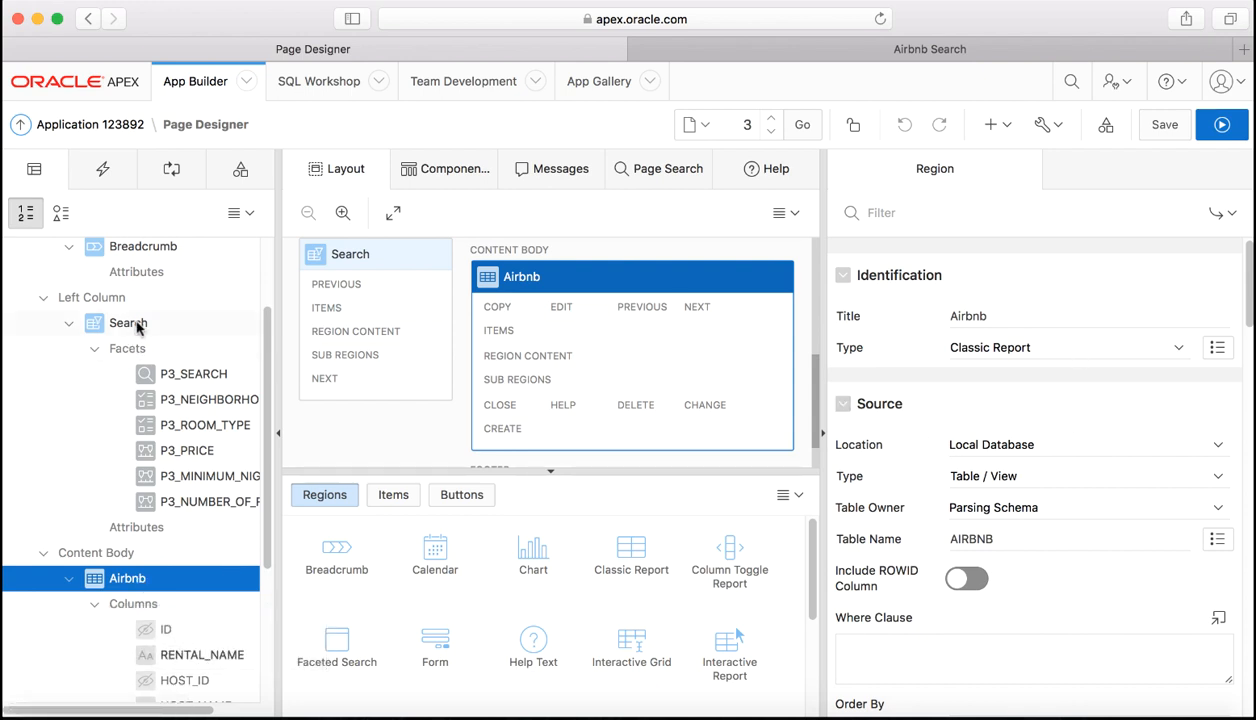
pyautogui.click(137, 527)
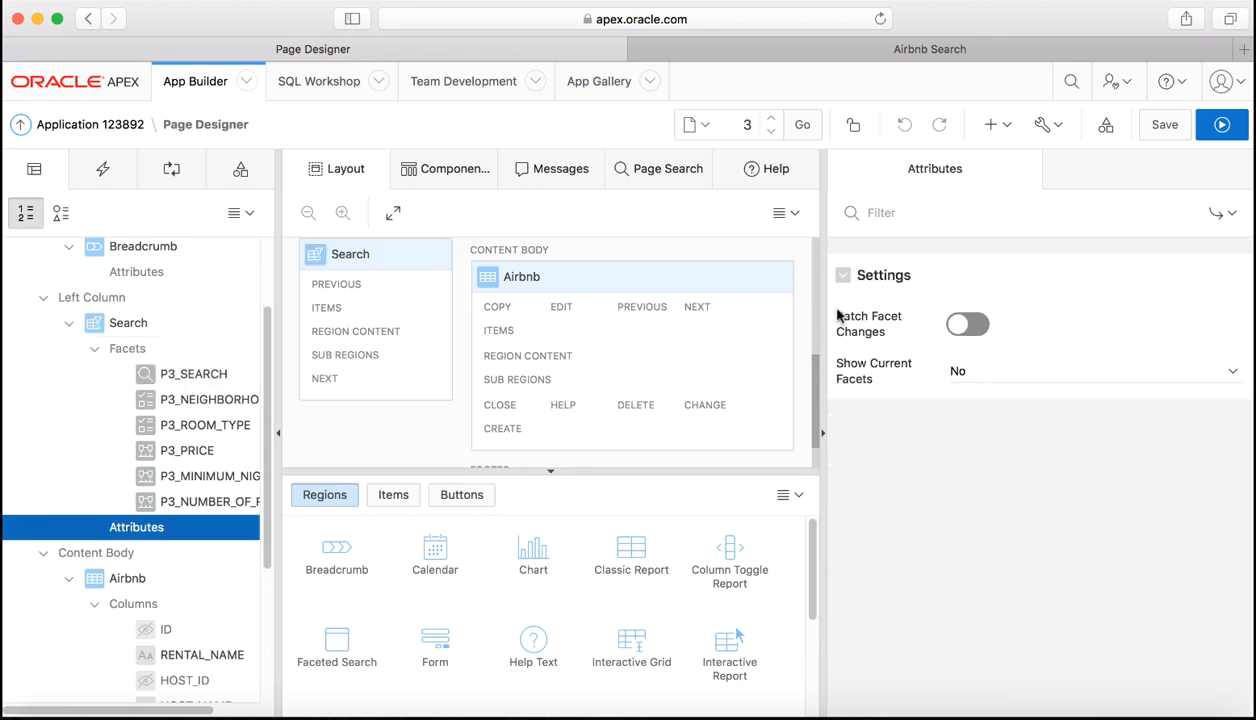
pyautogui.click(929, 48)
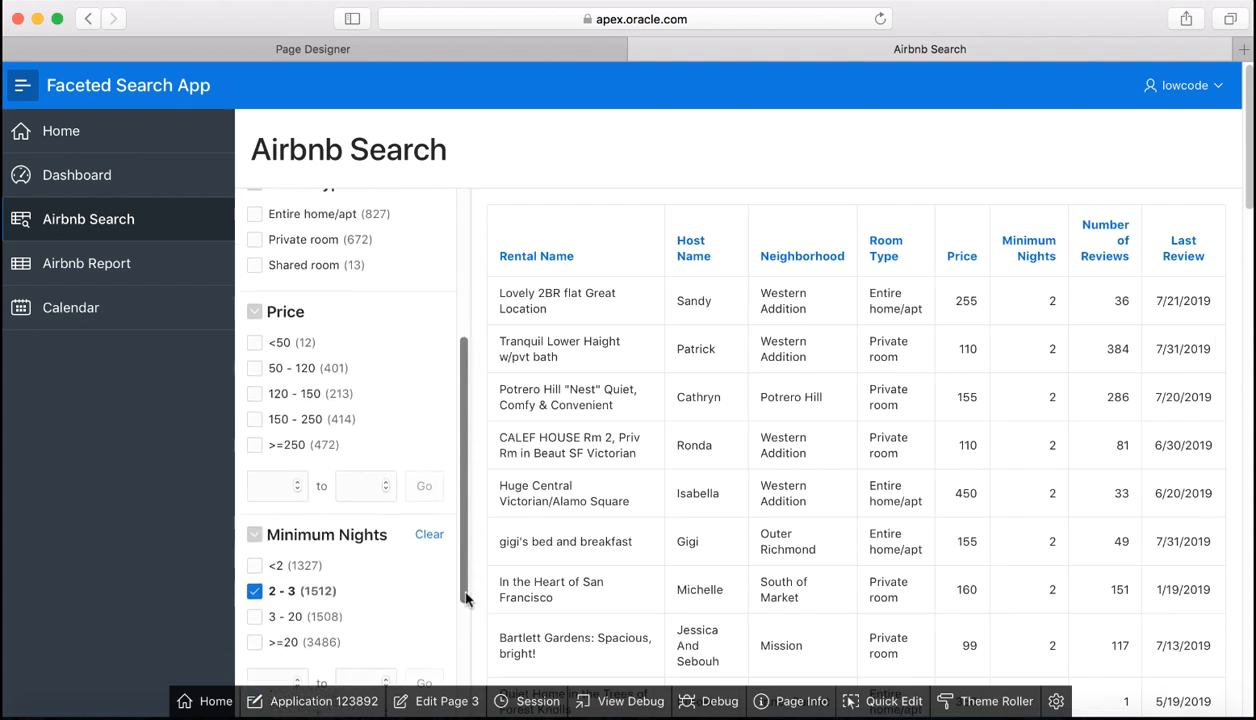
# Step: Set Show Current Facets to Yes, then save and run page 3
pyautogui.click(429, 502)
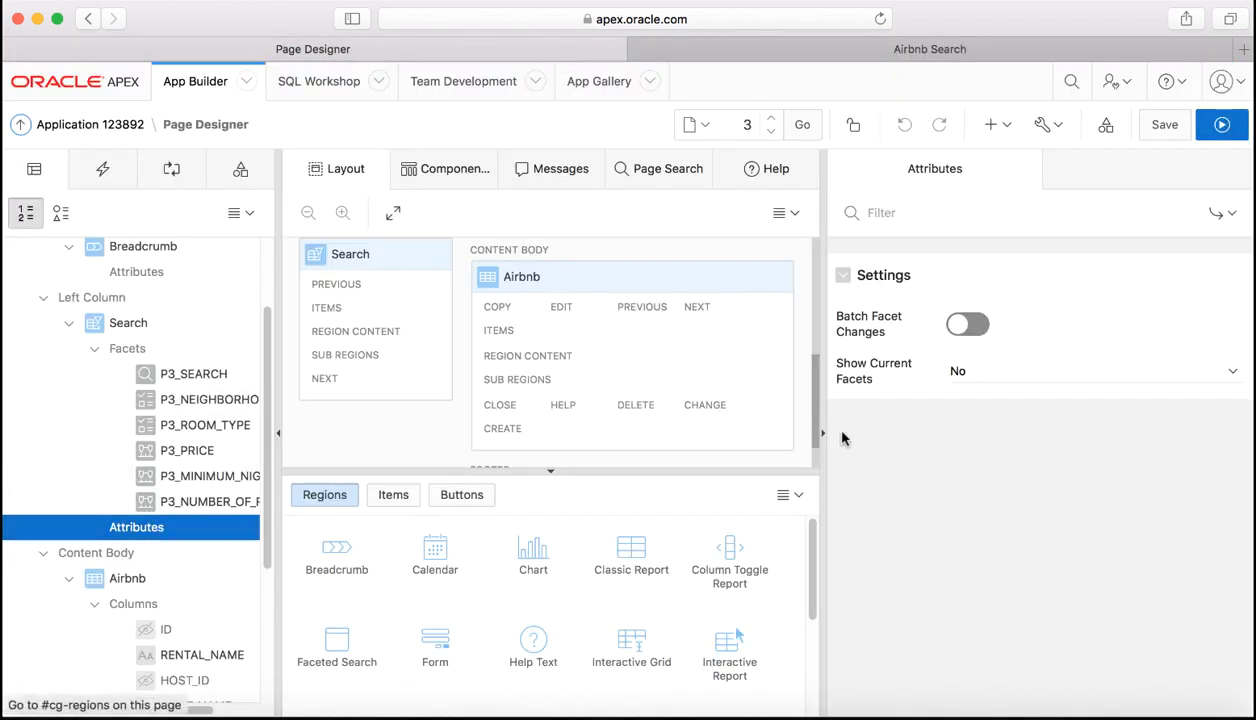
pyautogui.click(1090, 371)
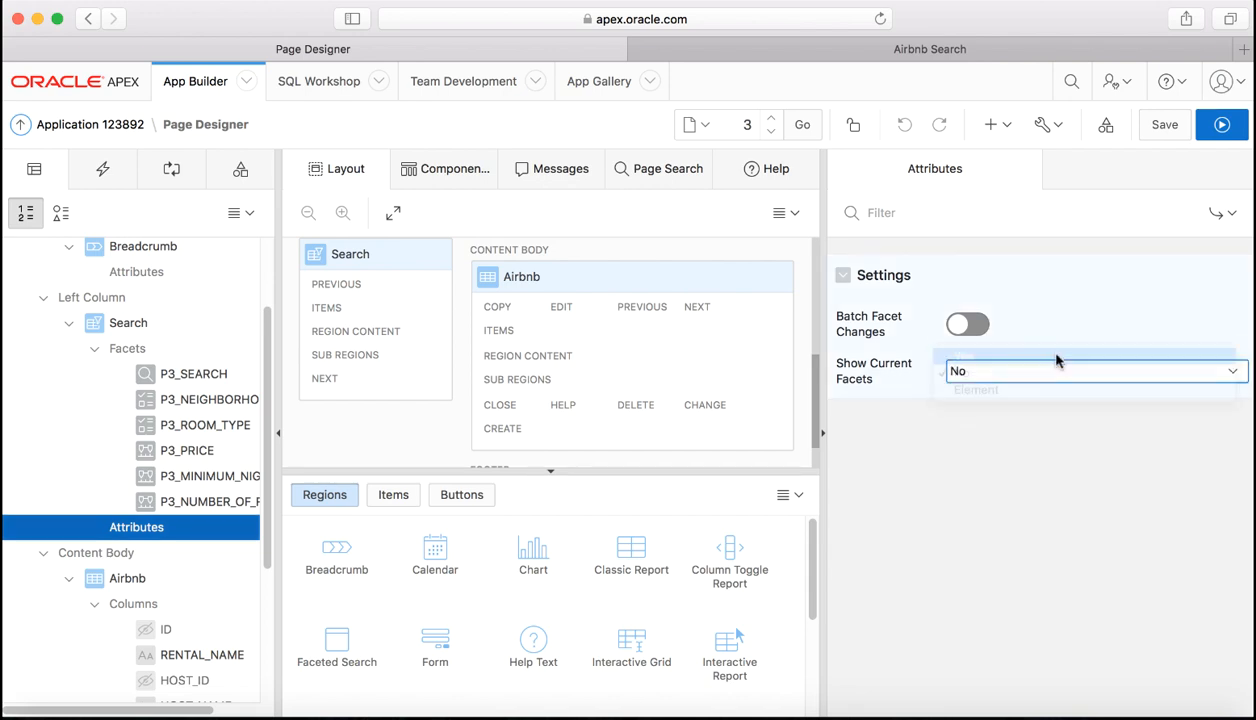
pyautogui.click(1095, 371)
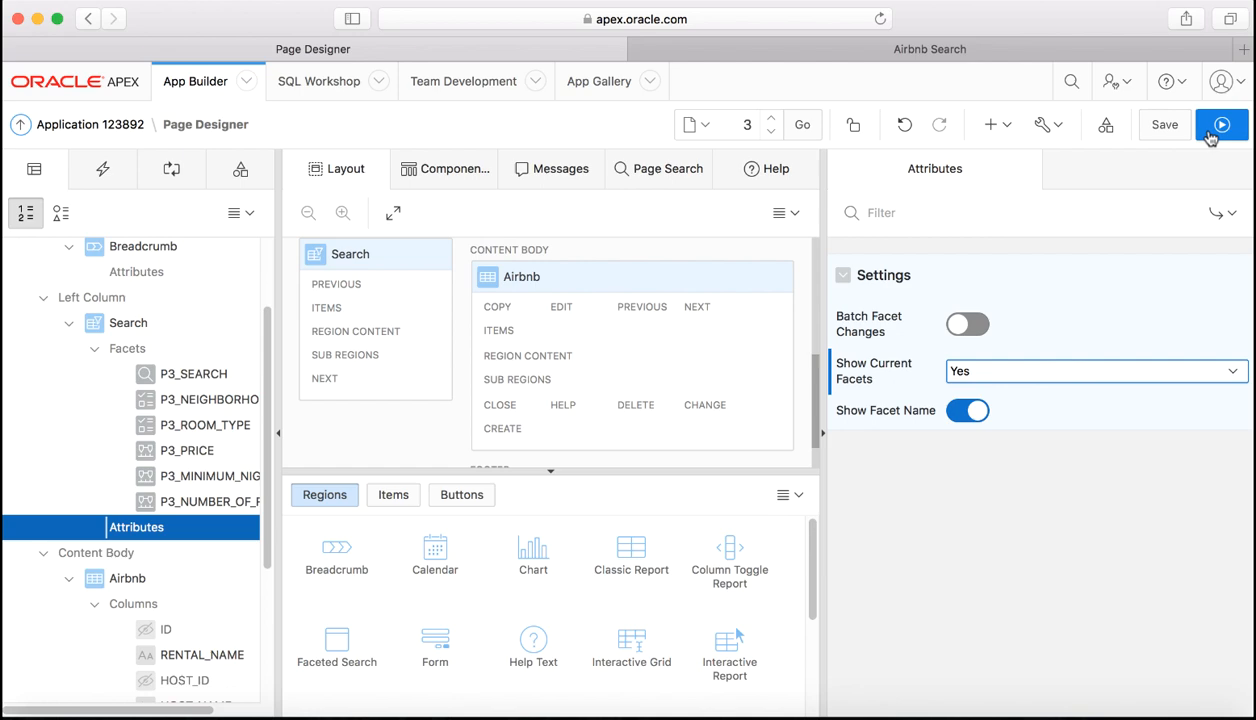
pyautogui.click(1221, 124)
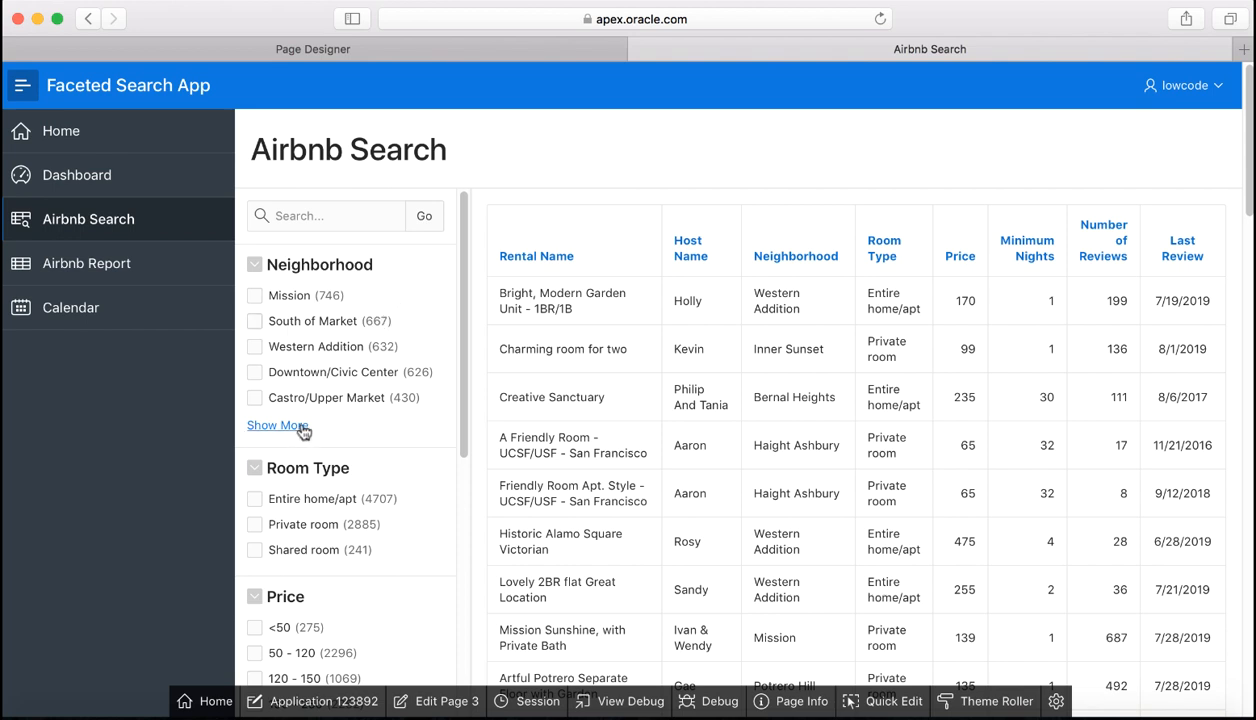
# Step: Show all neighborhoods and filter to Bernal Heights and Private room
pyautogui.click(277, 425)
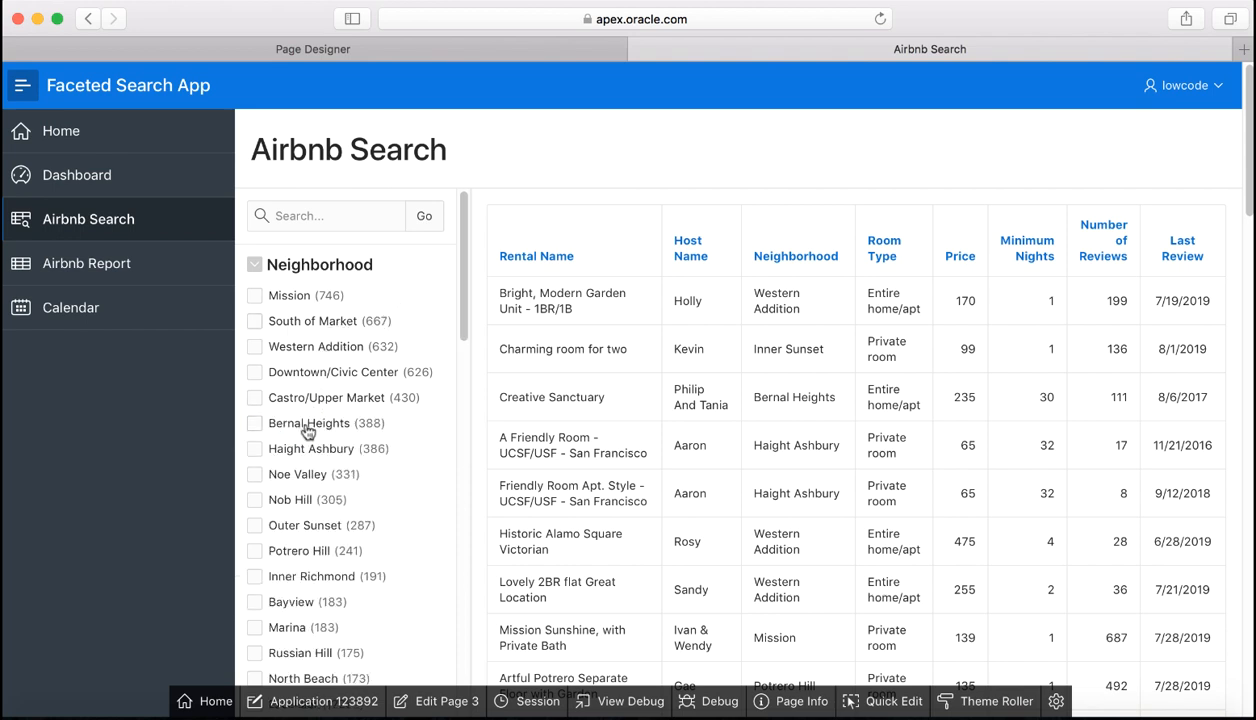
pyautogui.click(255, 423)
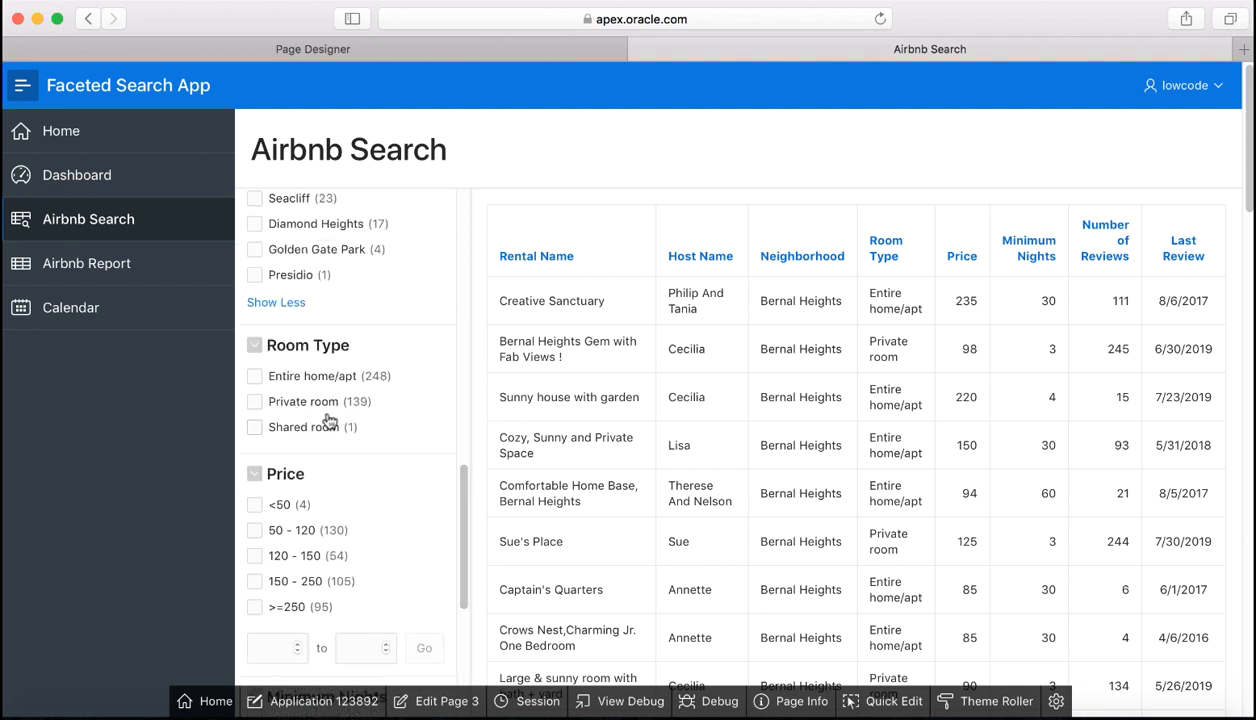
pyautogui.click(255, 401)
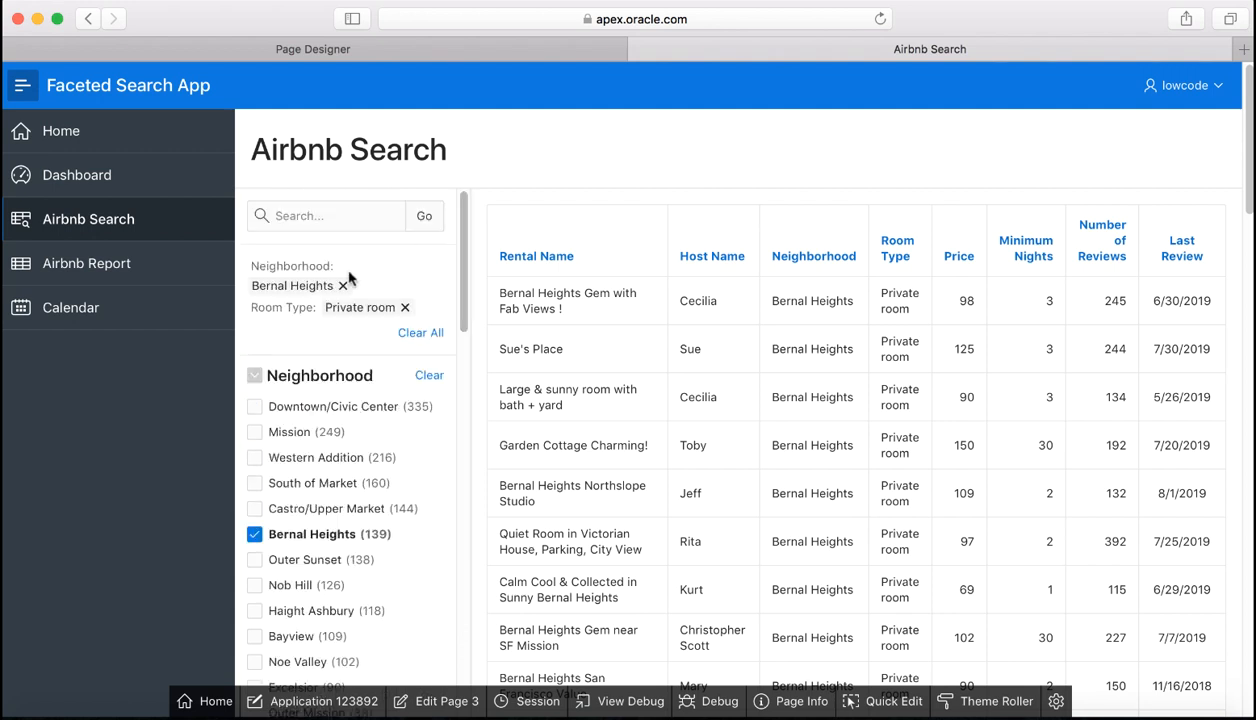
pyautogui.moveTo(347, 280)
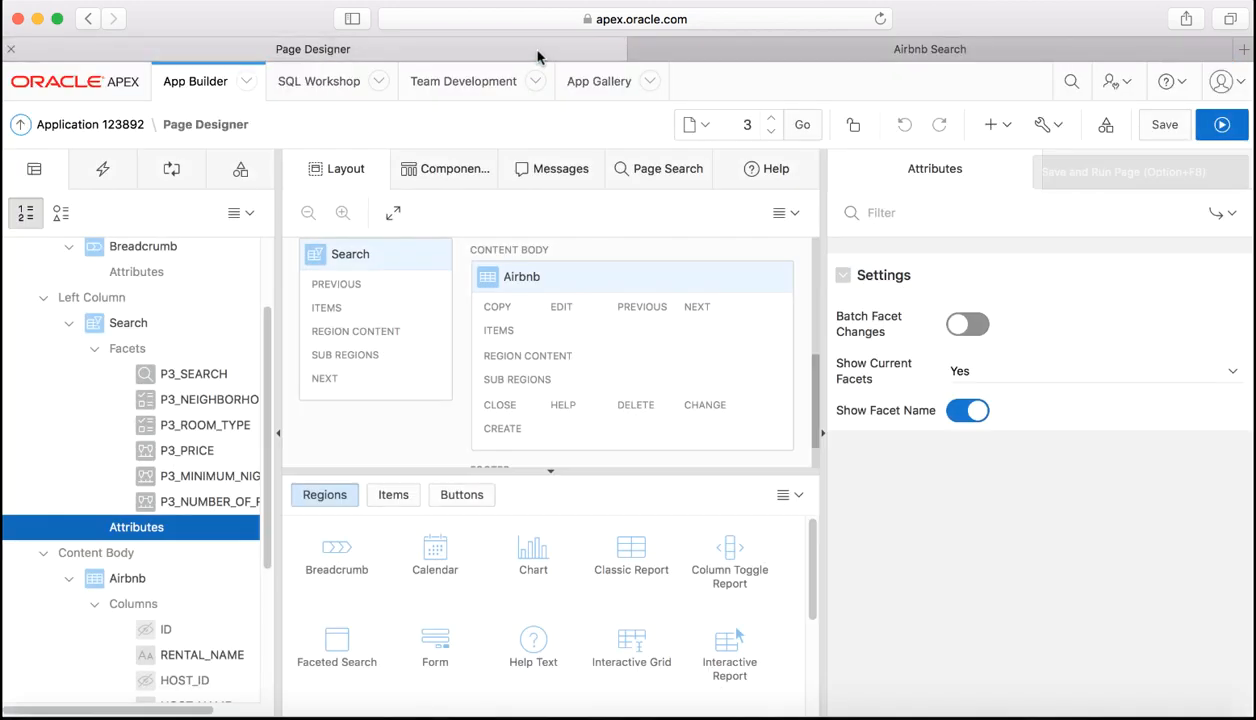
# Step: Enable client-side filtering and selected-first on P3_NEIGHBORHOOD, disable zero-count entries, and save
pyautogui.click(208, 399)
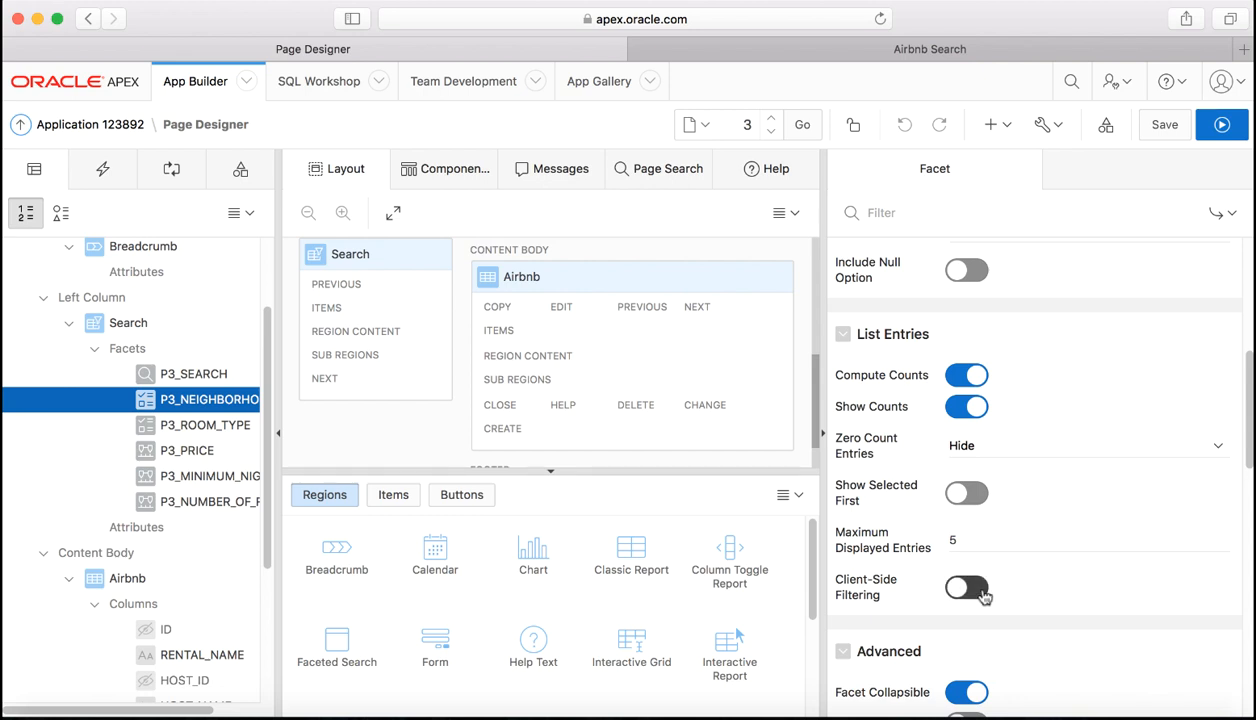
pyautogui.click(966, 587)
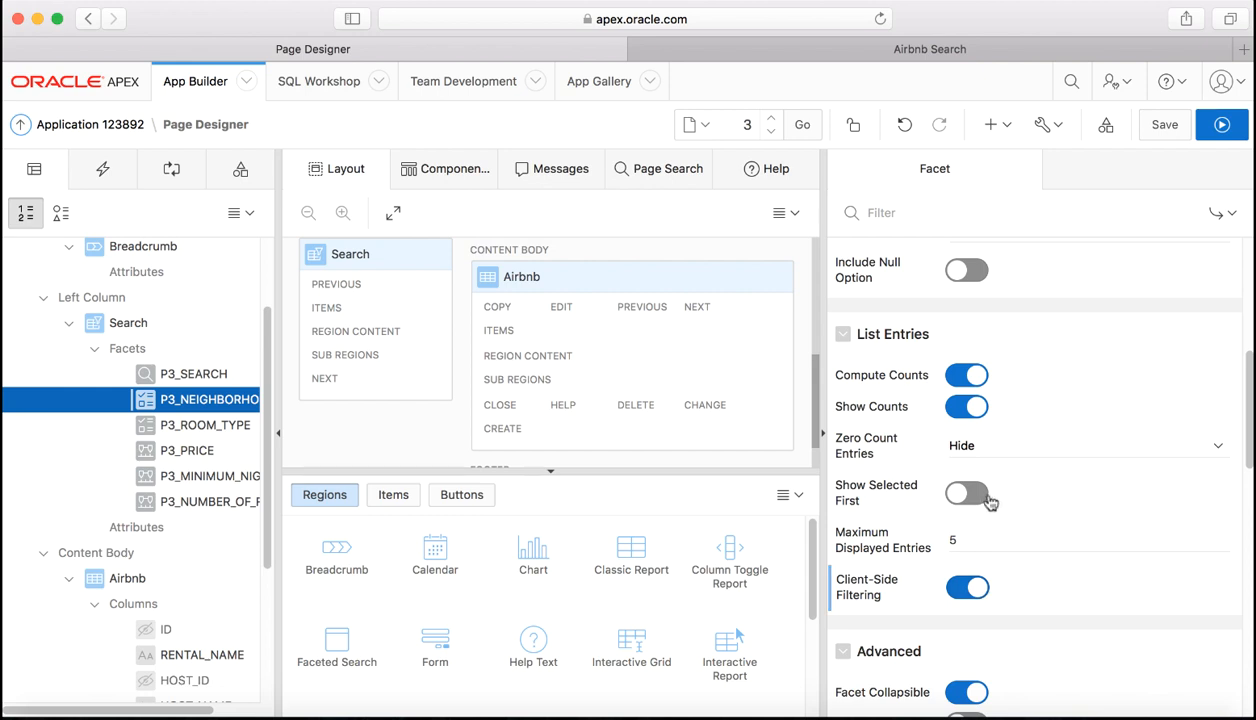
pyautogui.click(967, 492)
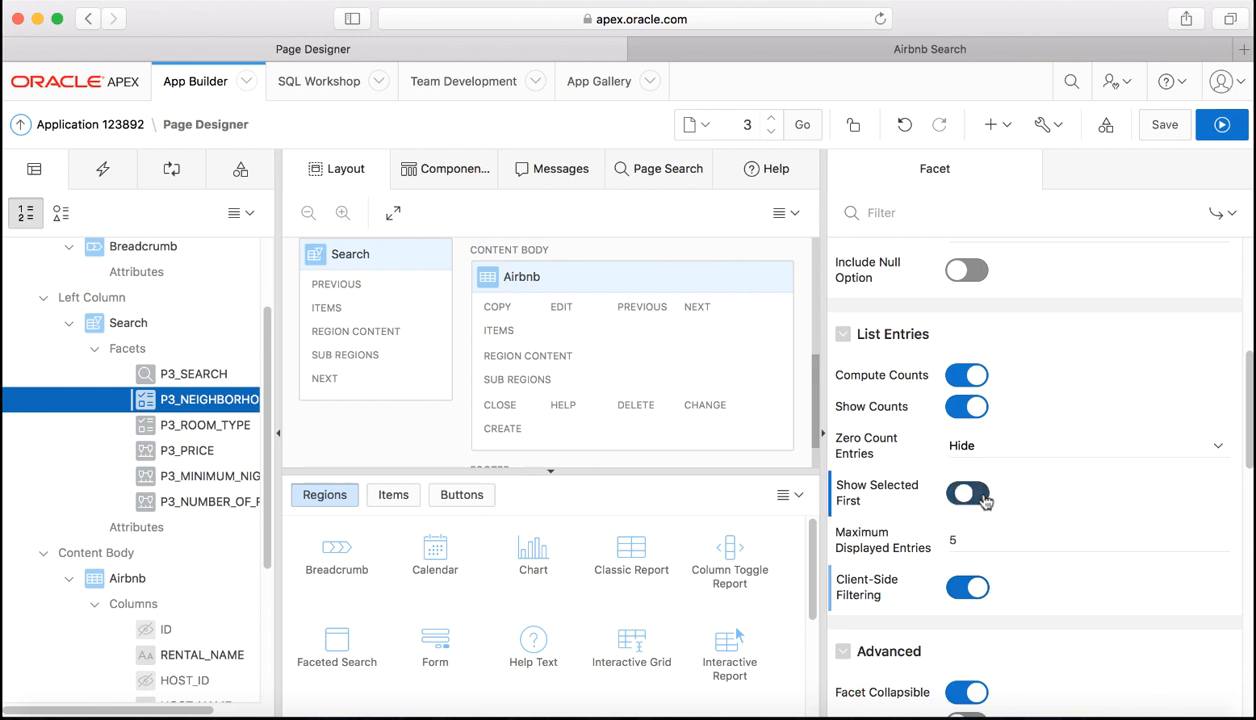
pyautogui.click(966, 492)
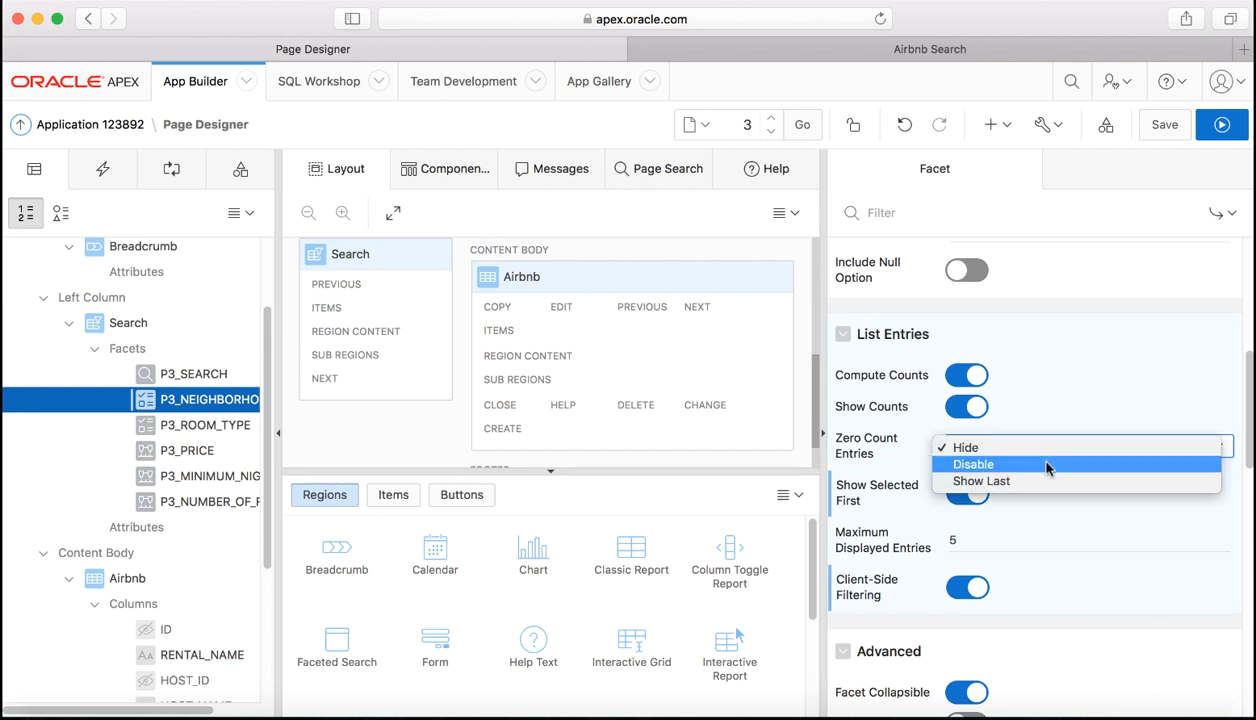
pyautogui.click(972, 464)
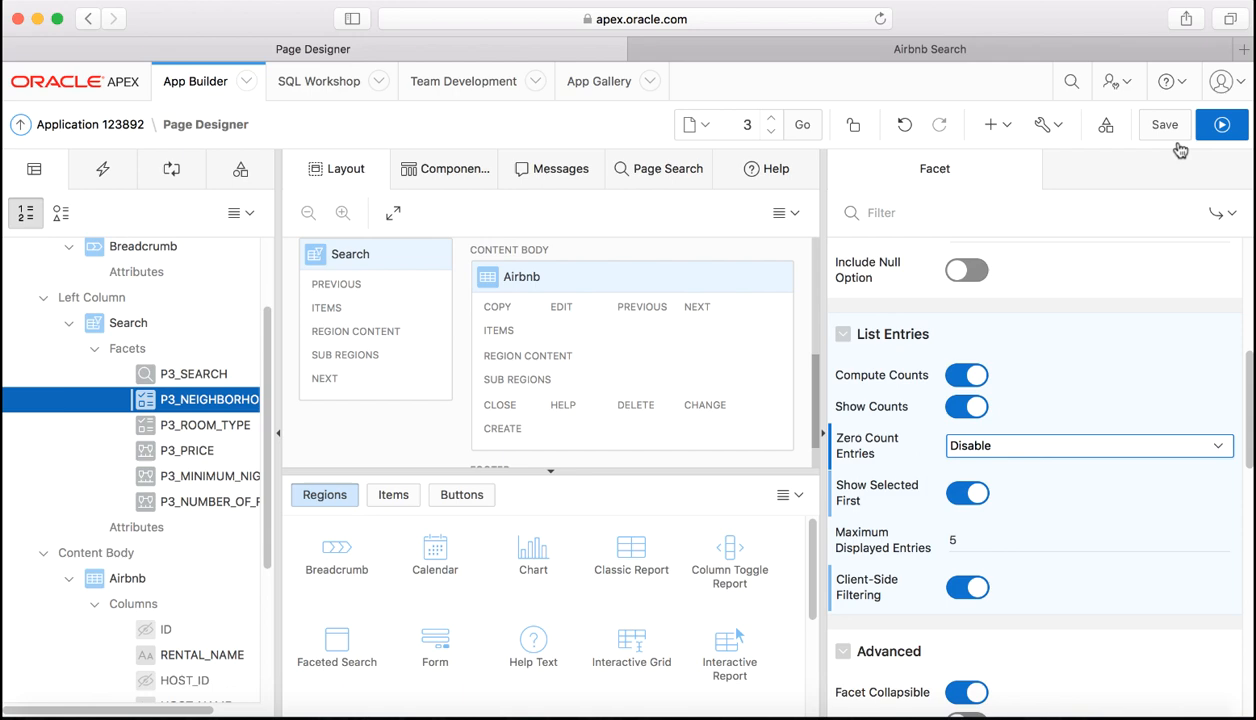
pyautogui.click(1221, 124)
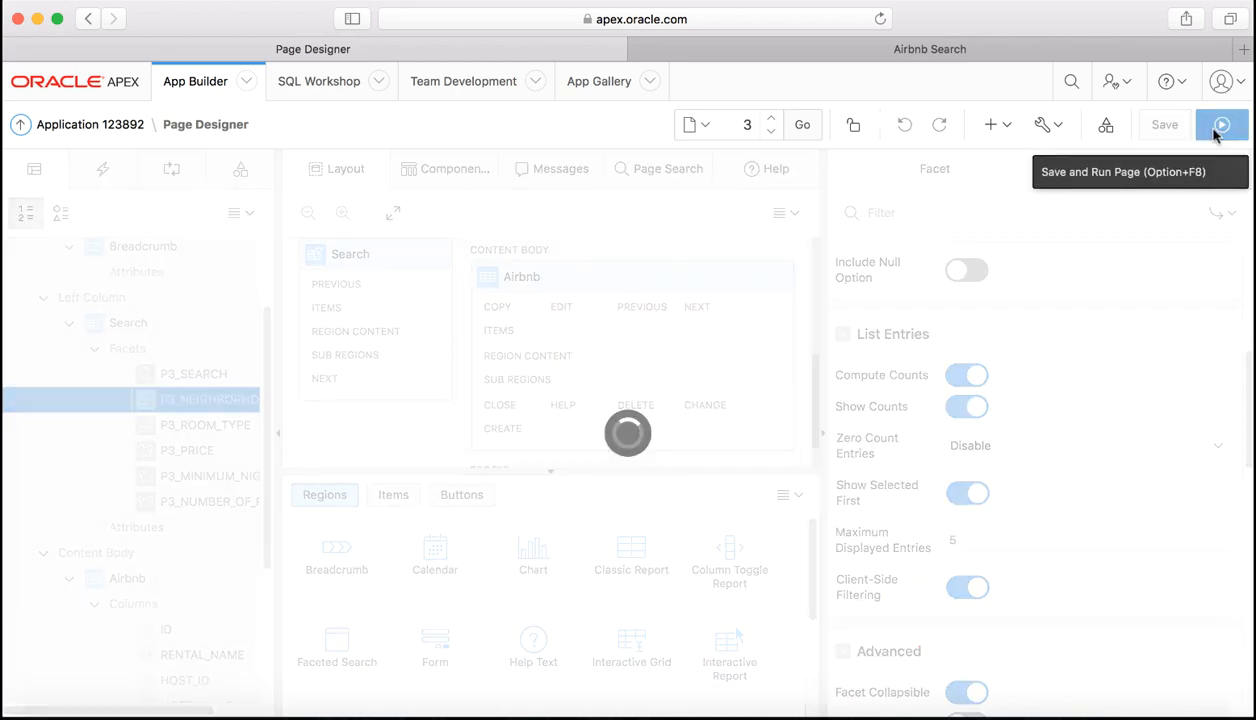
# Step: Run the page and filter the neighborhood facet list by 'china'
pyautogui.click(1221, 124)
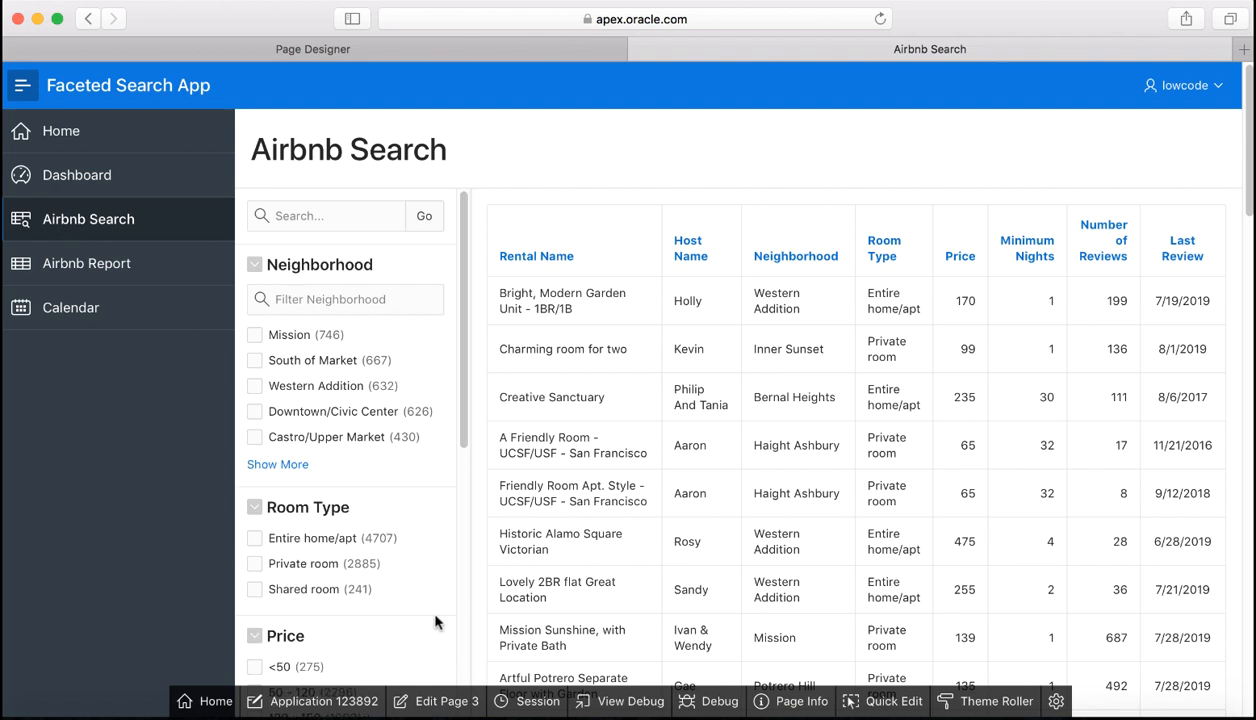
pyautogui.click(345, 299)
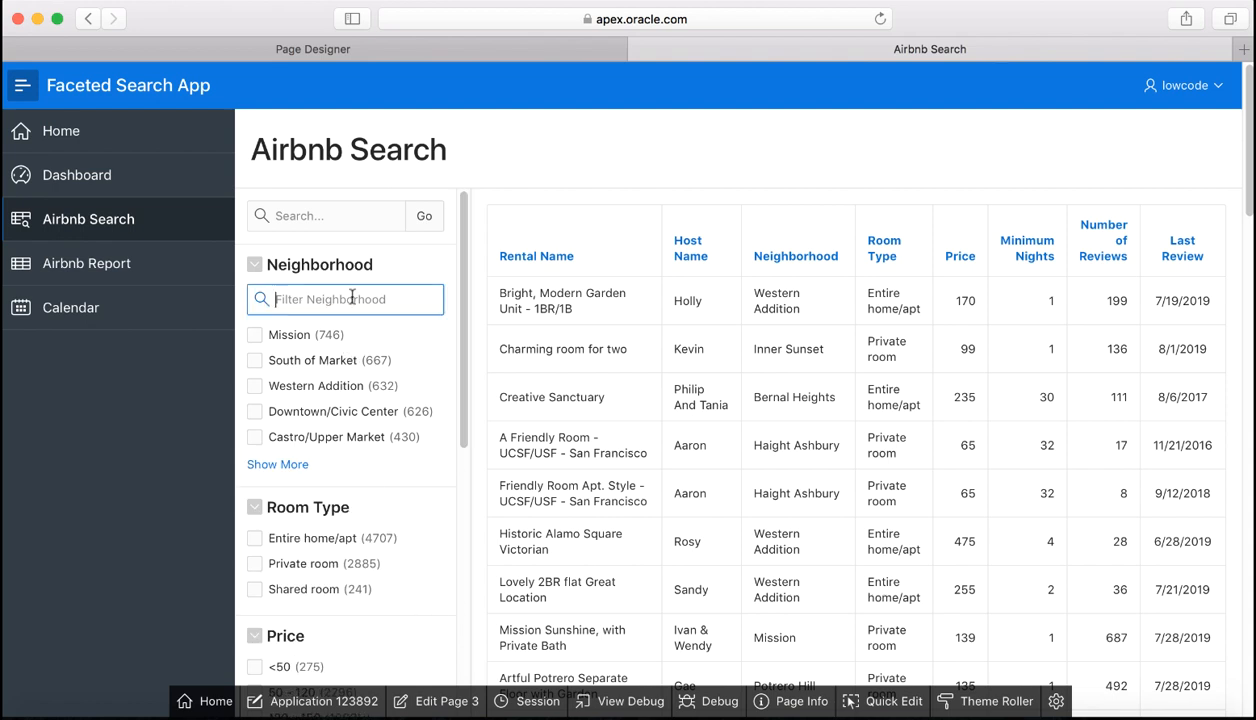
pyautogui.write('c')
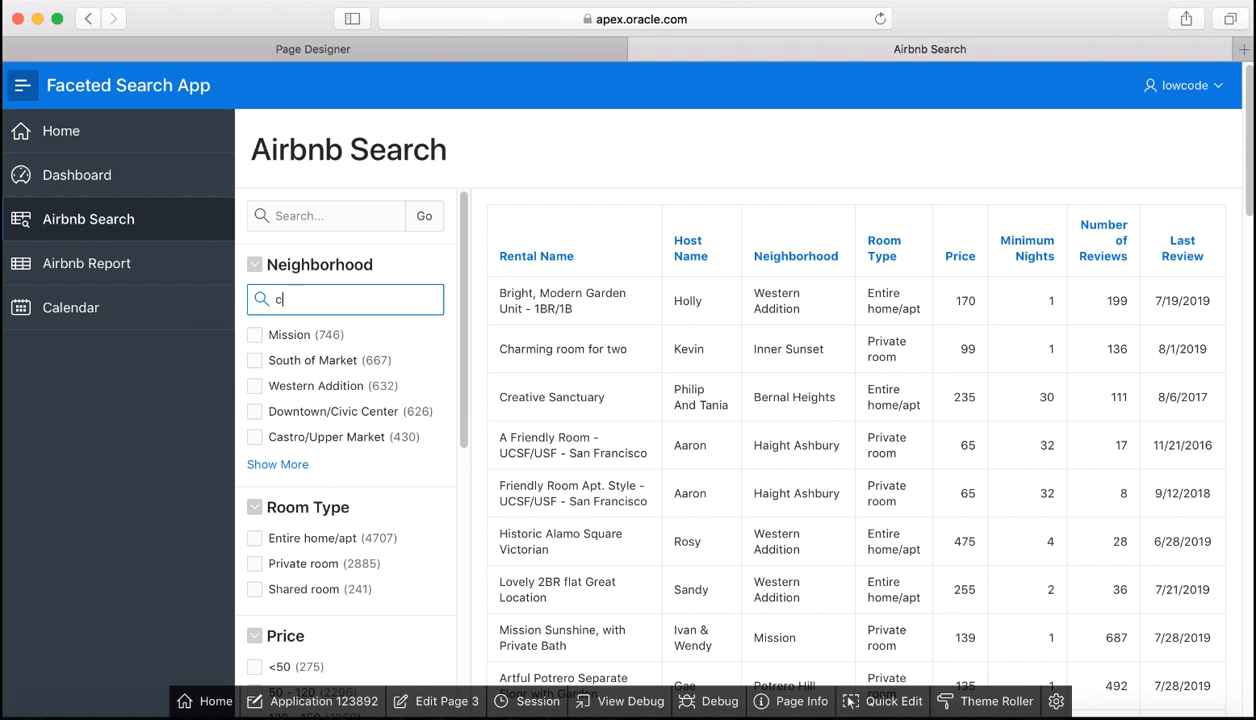
pyautogui.write('hina')
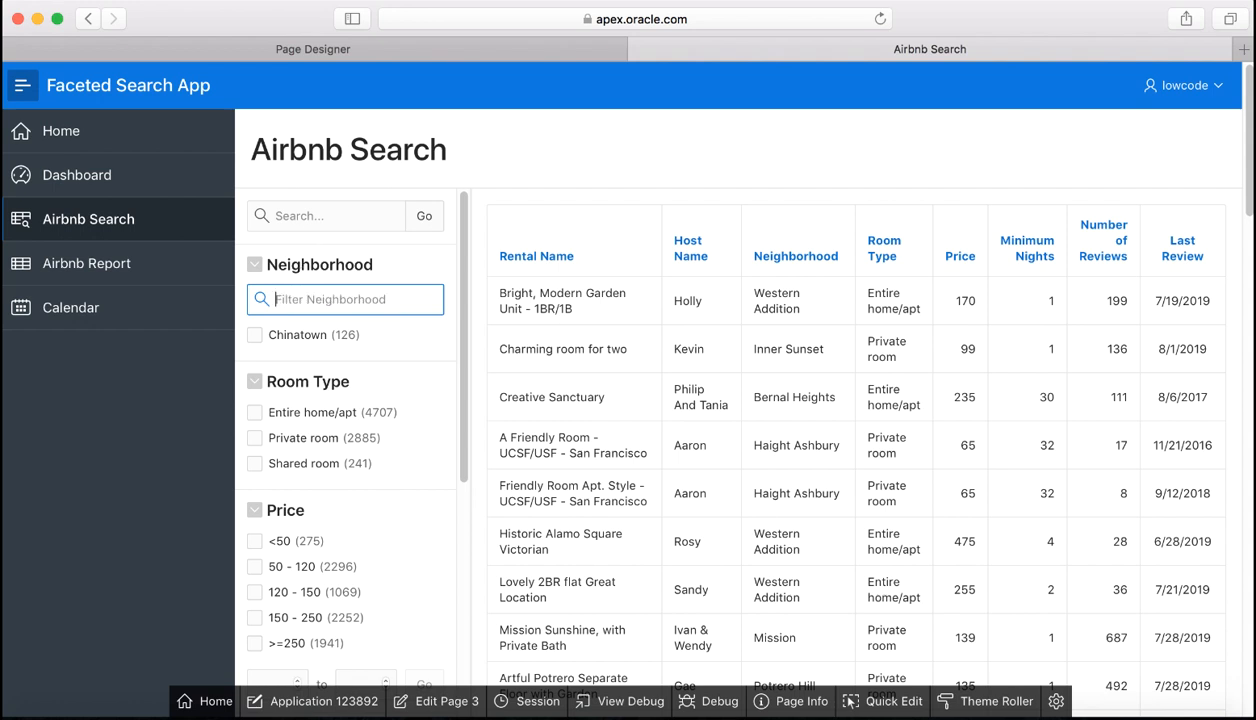
# Step: Restore the full neighborhood list, filter to Chinatown, and toggle Shared room on and off
pyautogui.click(277, 464)
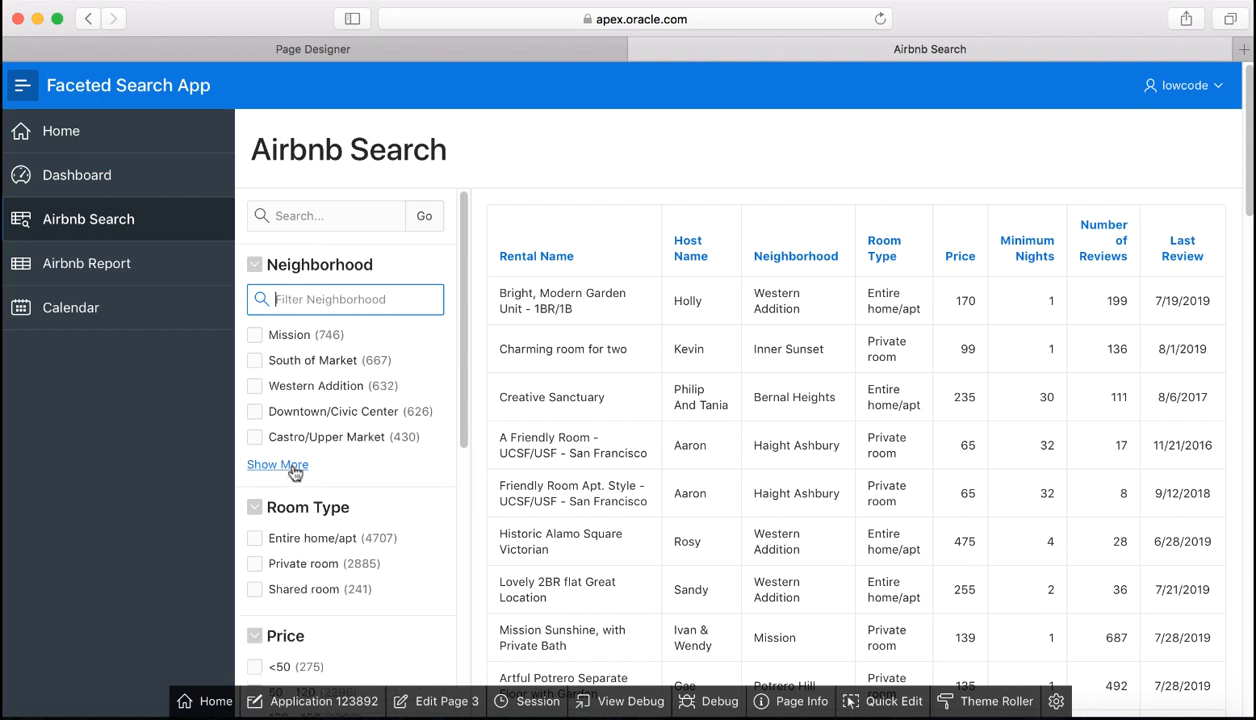
pyautogui.click(277, 464)
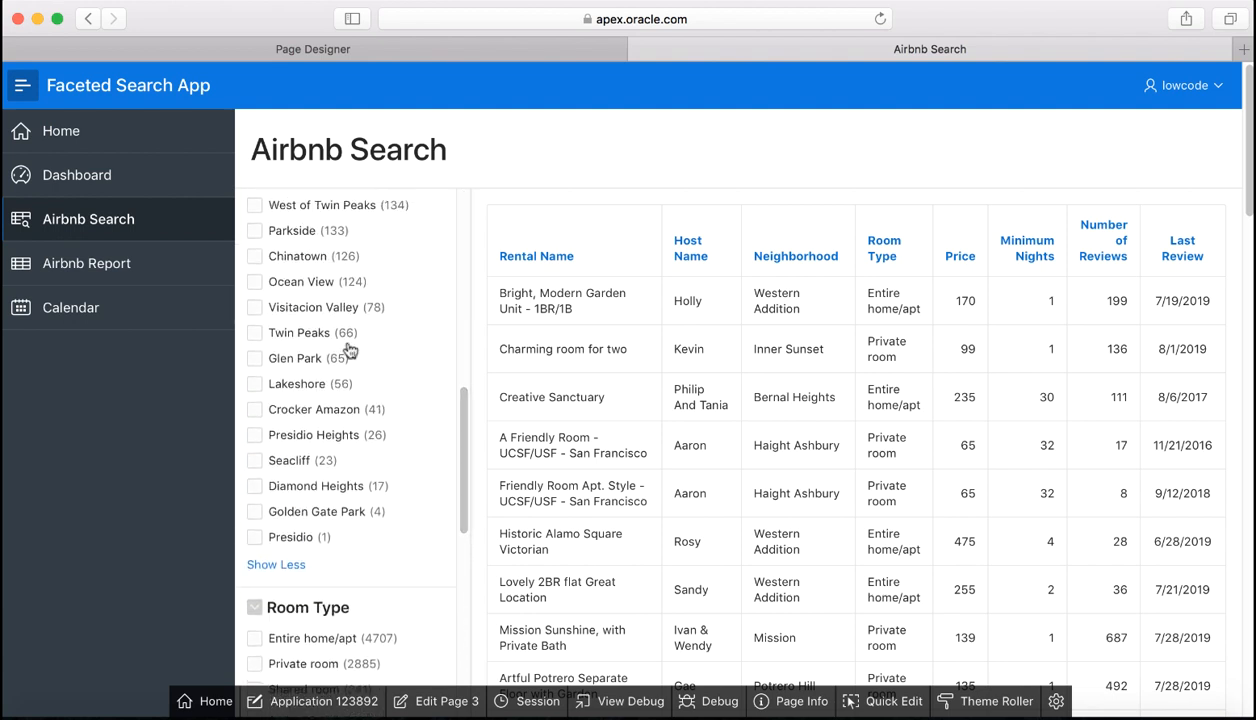
pyautogui.click(255, 256)
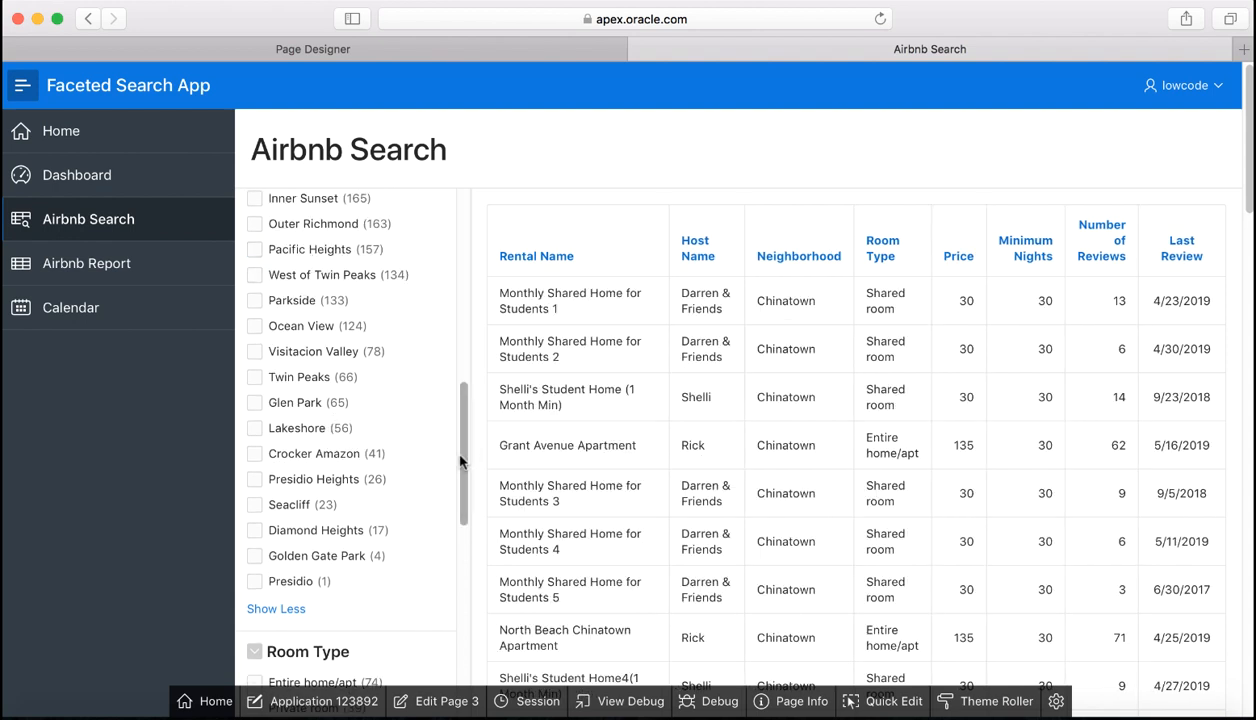
pyautogui.scroll(-3)
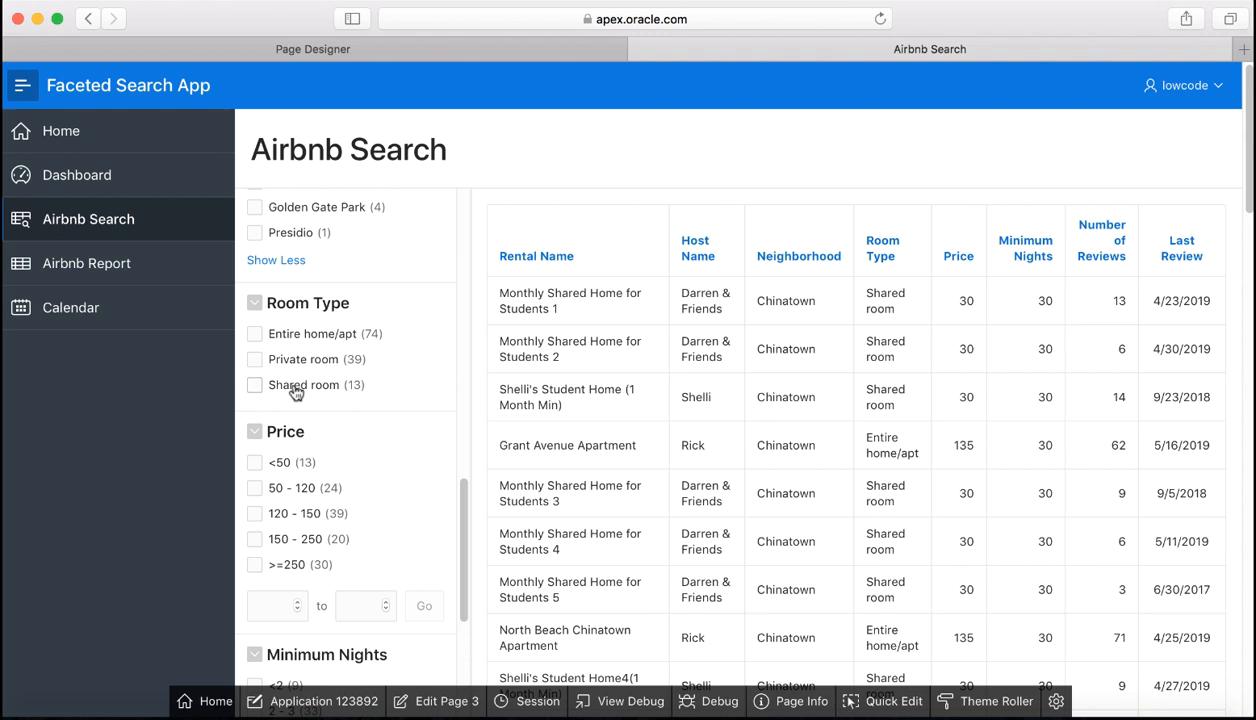
pyautogui.click(255, 385)
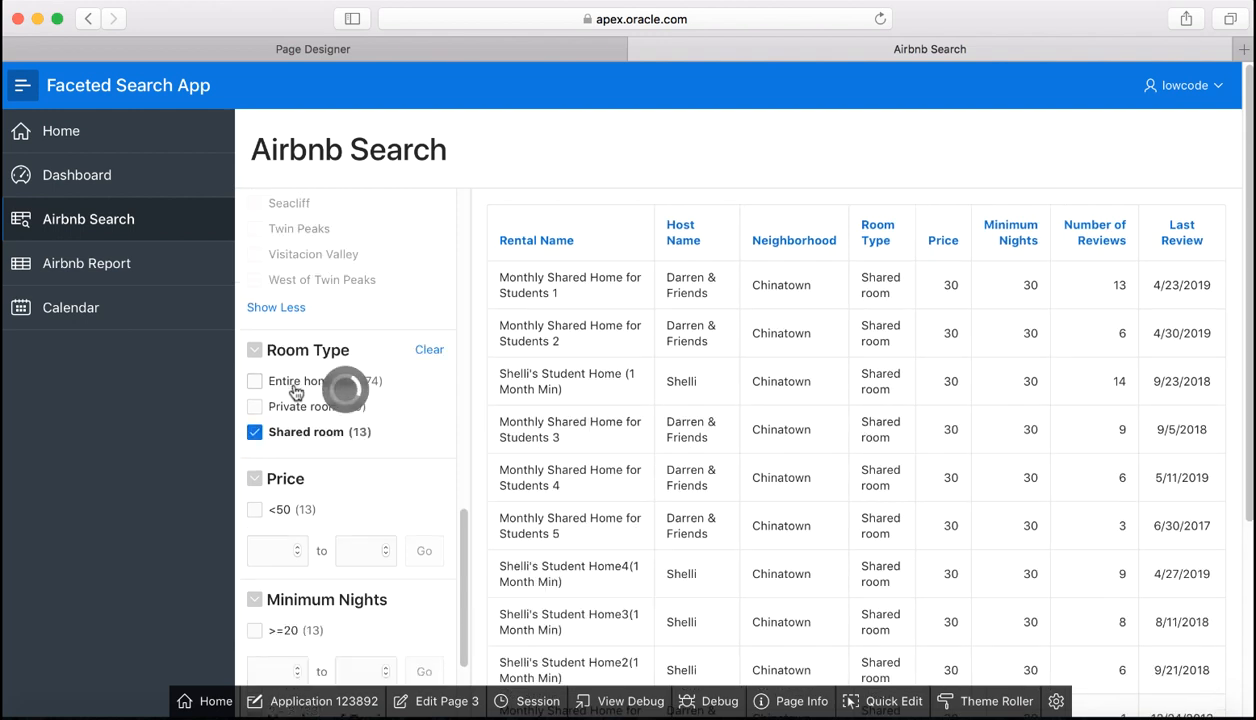
pyautogui.scroll(-3)
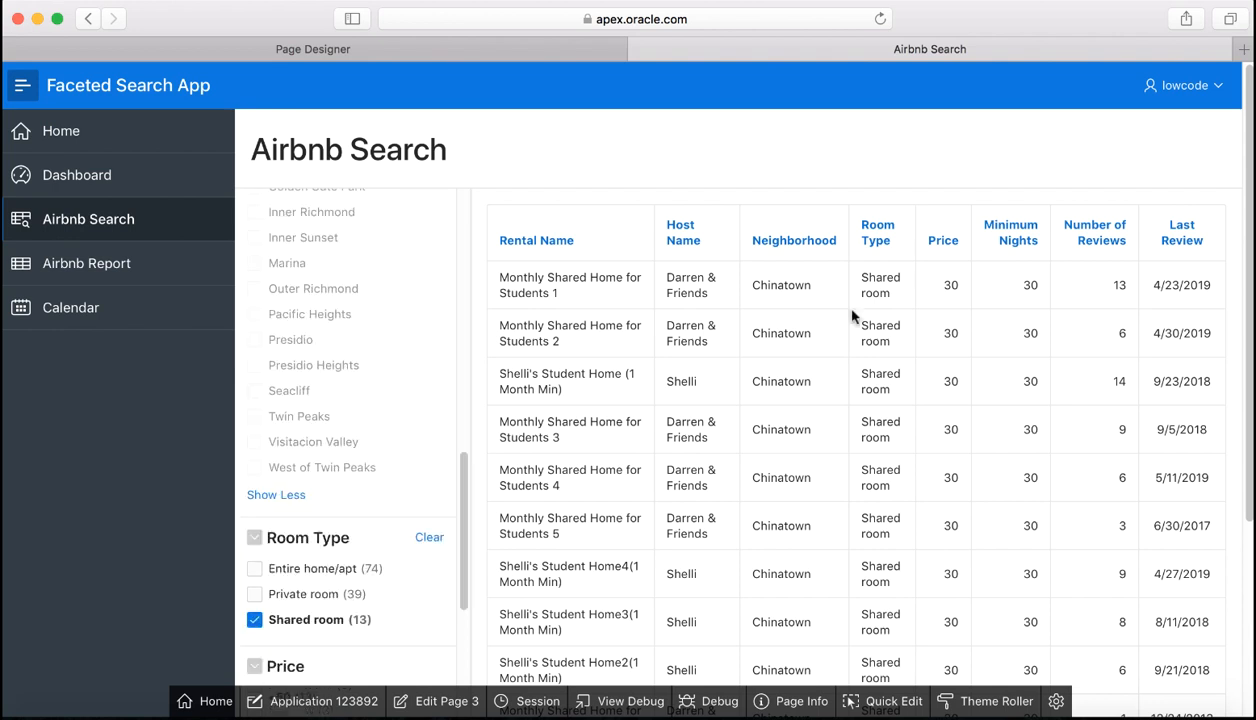
pyautogui.moveTo(794, 316)
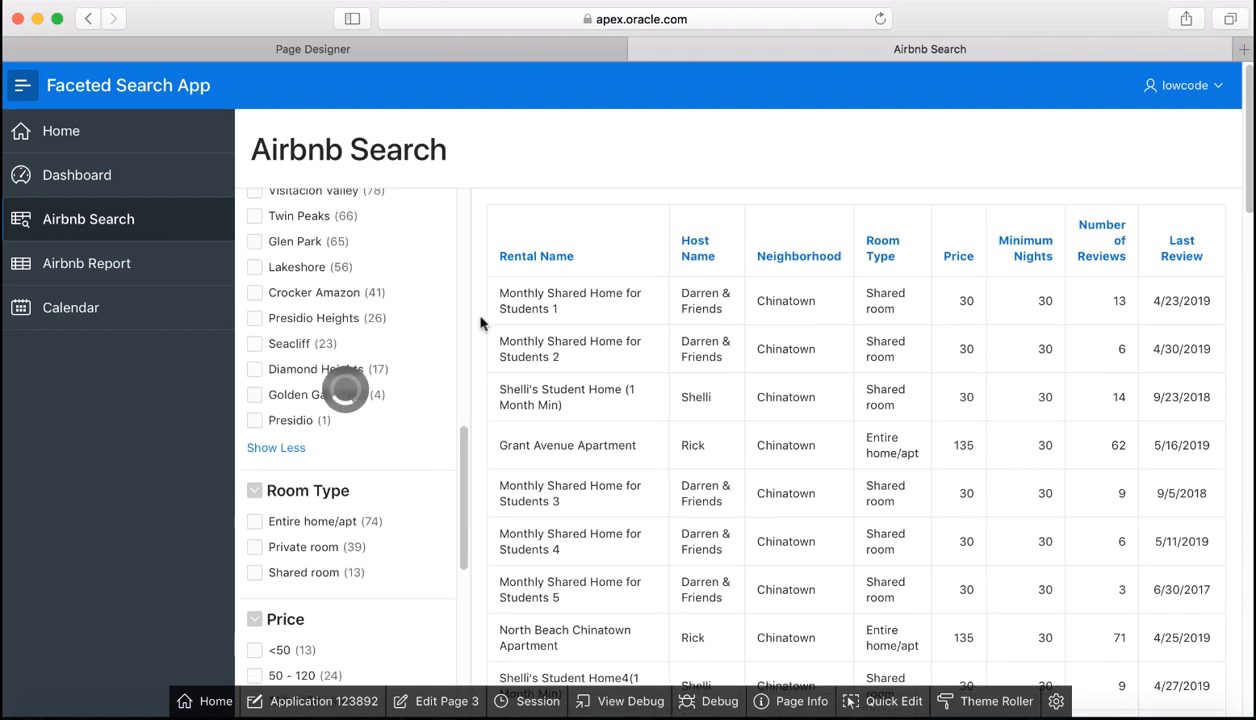
pyautogui.click(255, 378)
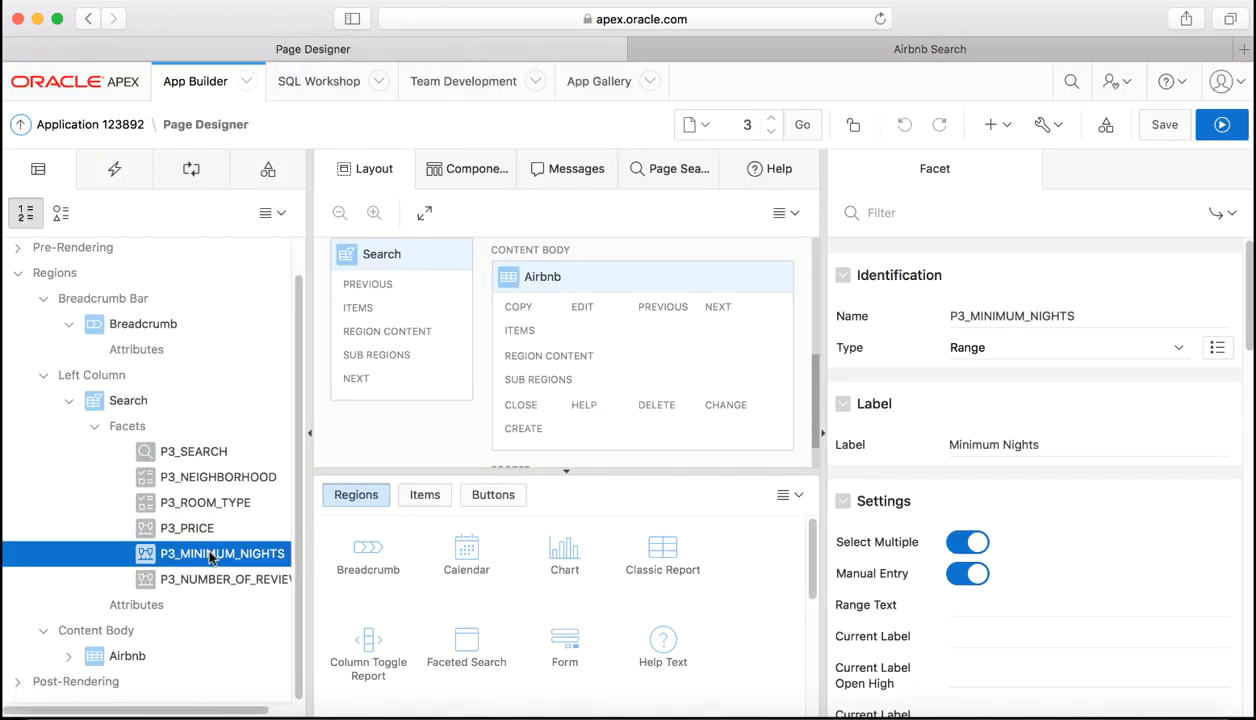
# Step: Open the Minimum Nights facet's static values: <2, 2 - 3, 3 - 20, >=20
pyautogui.click(225, 579)
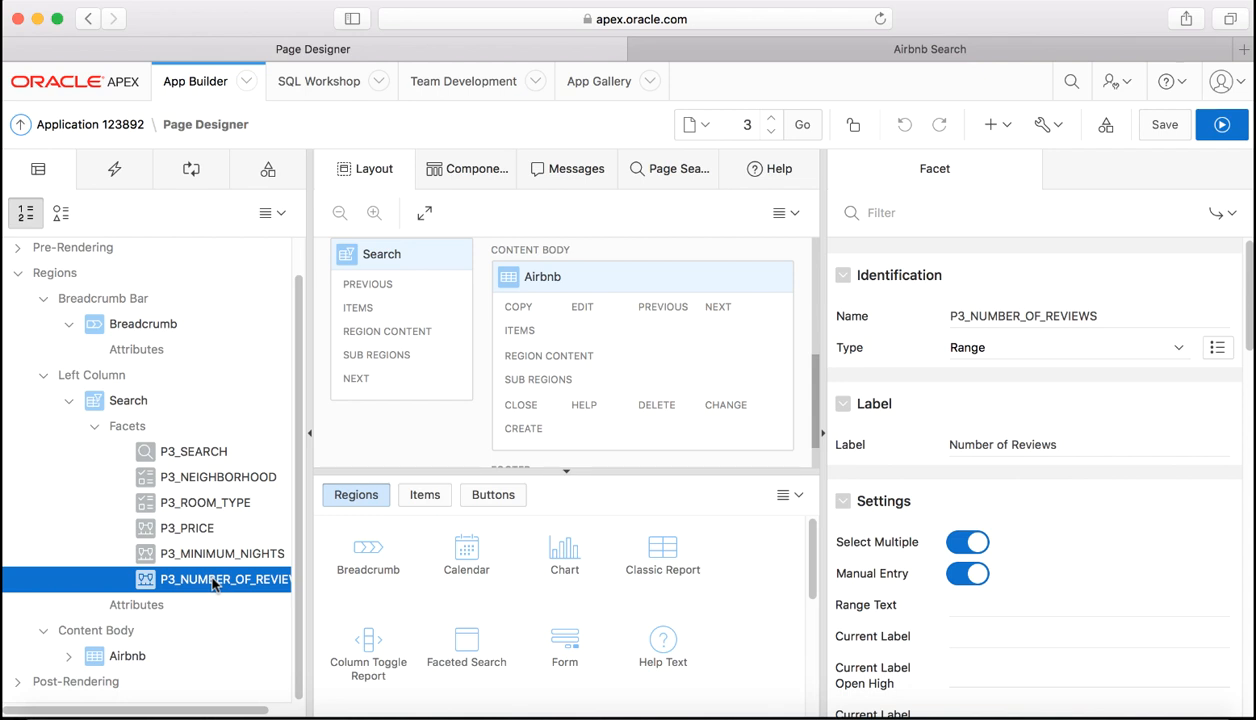
pyautogui.click(220, 553)
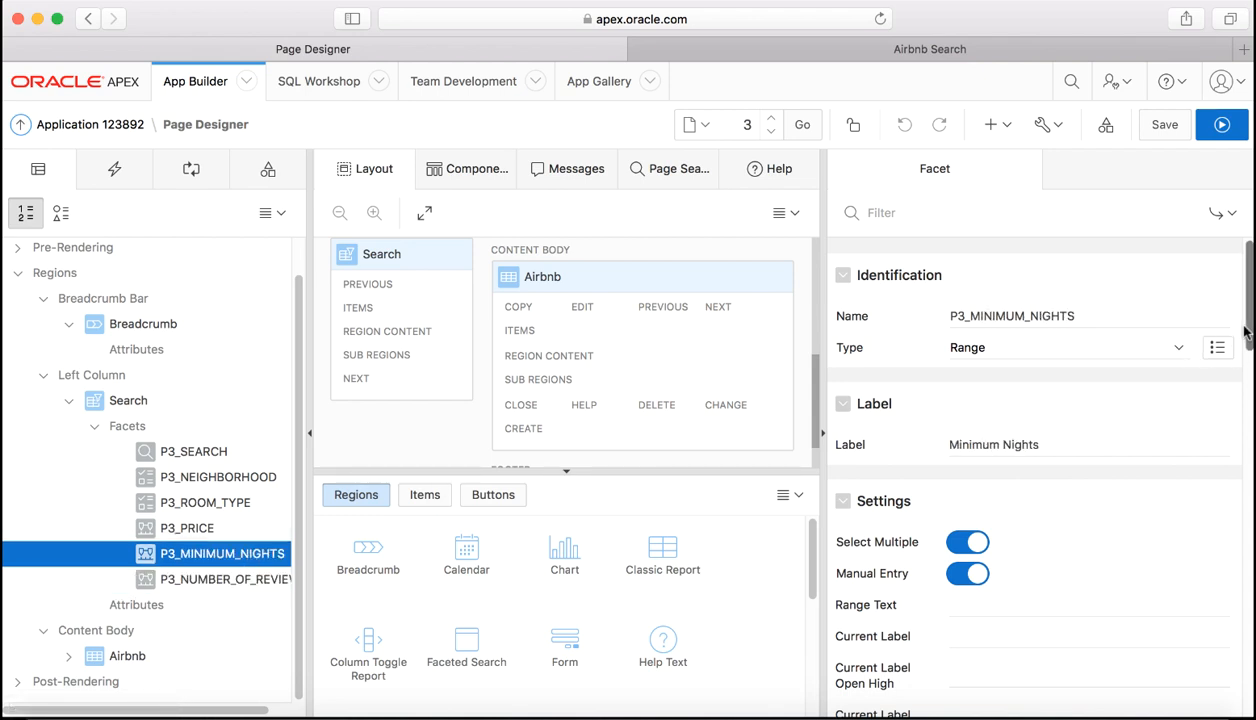
pyautogui.scroll(-3)
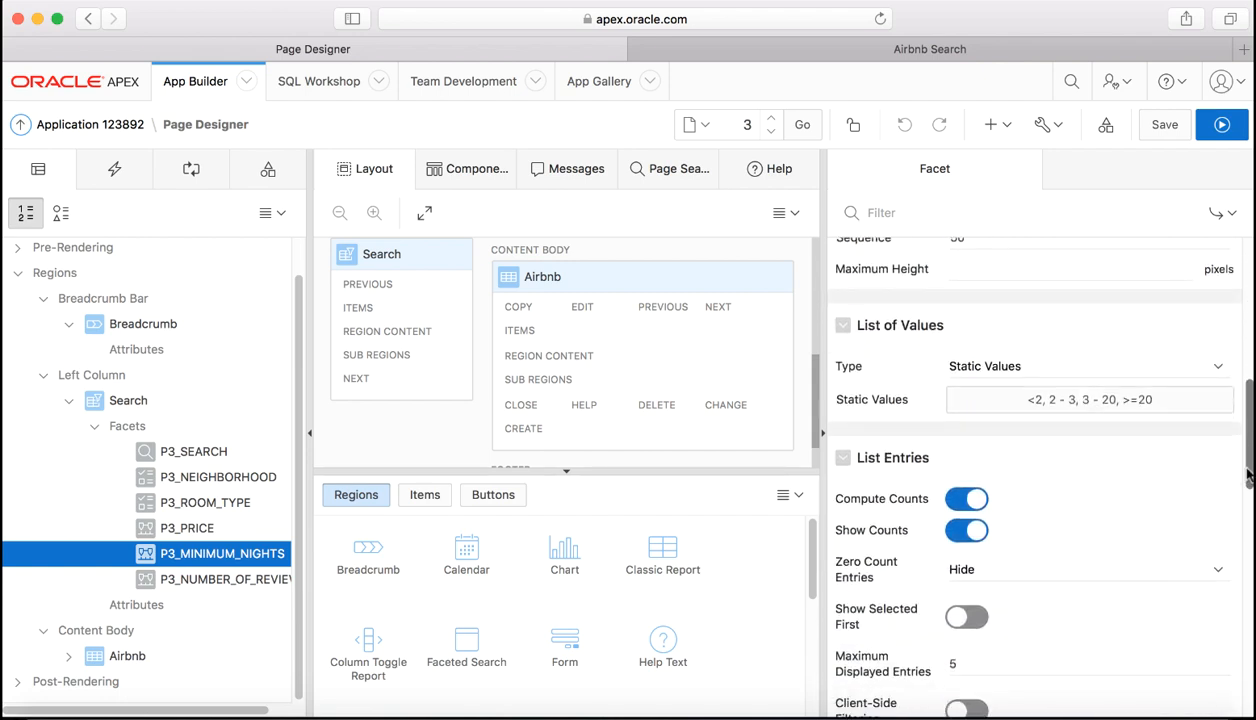
pyautogui.moveTo(1003, 390)
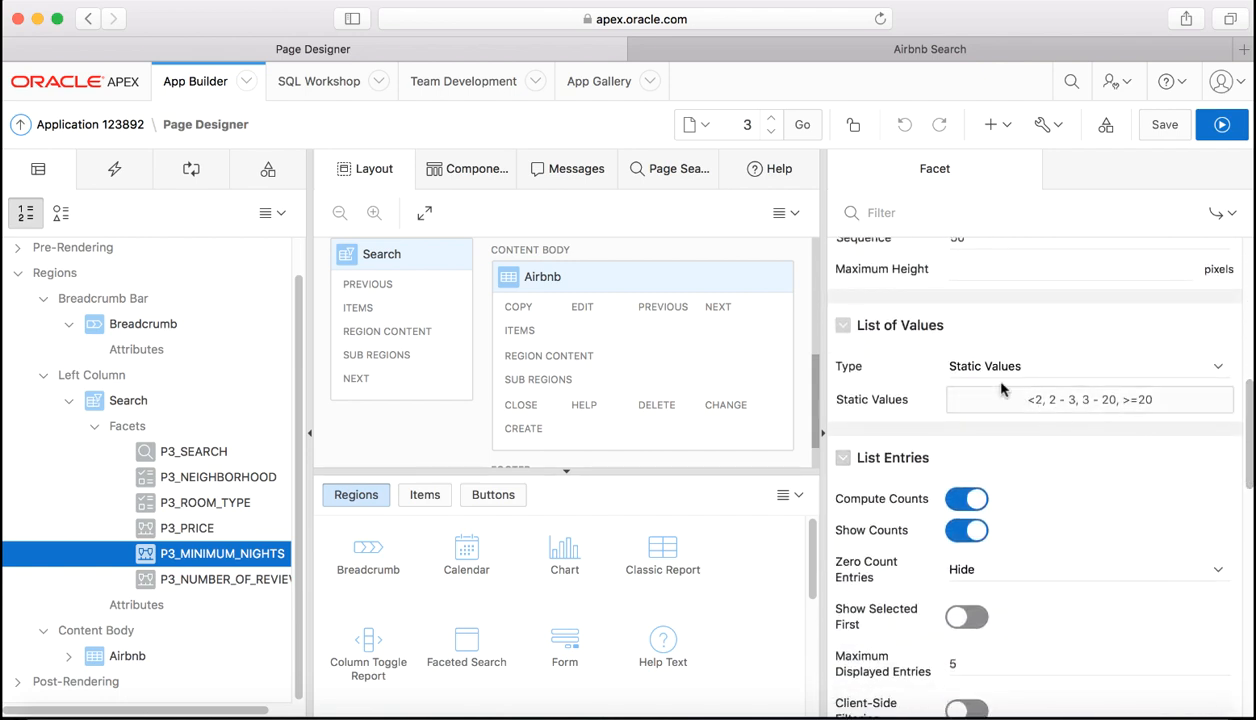
pyautogui.click(1089, 399)
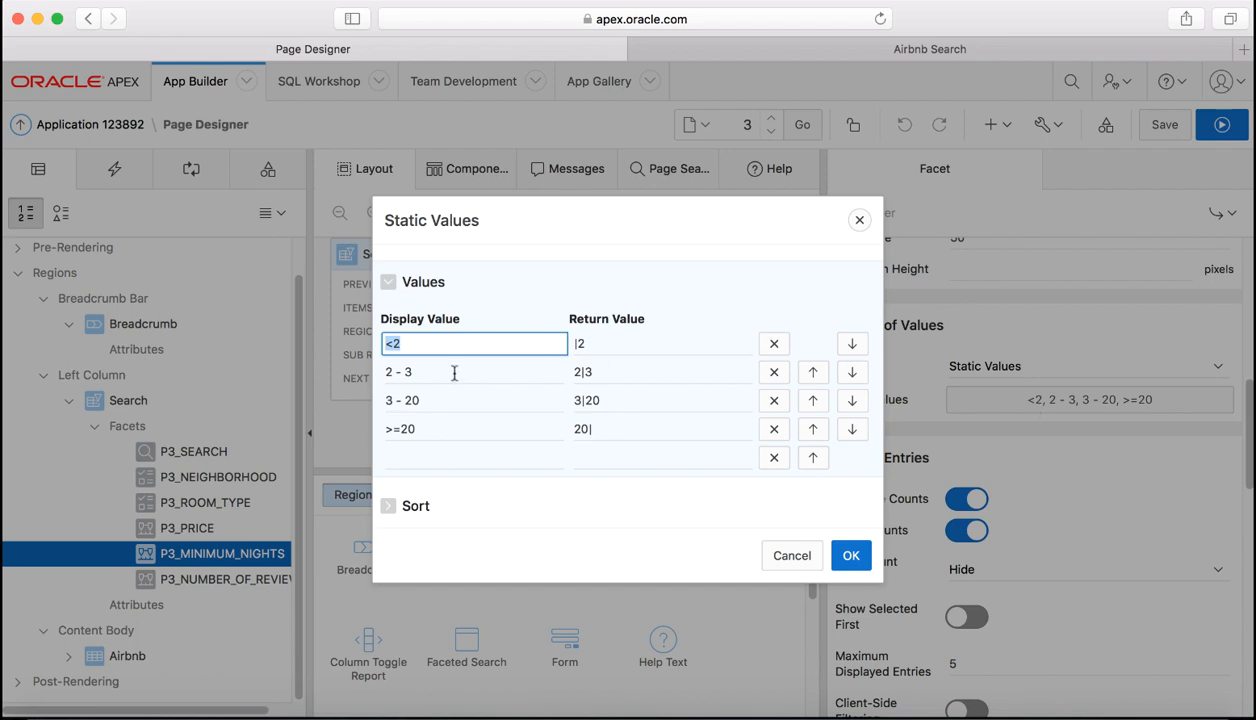
# Step: Change the Minimum Nights ranges '2 - 3' to '2 - 5' and '3 - 20' to '5 - 20'
pyautogui.click(454, 372)
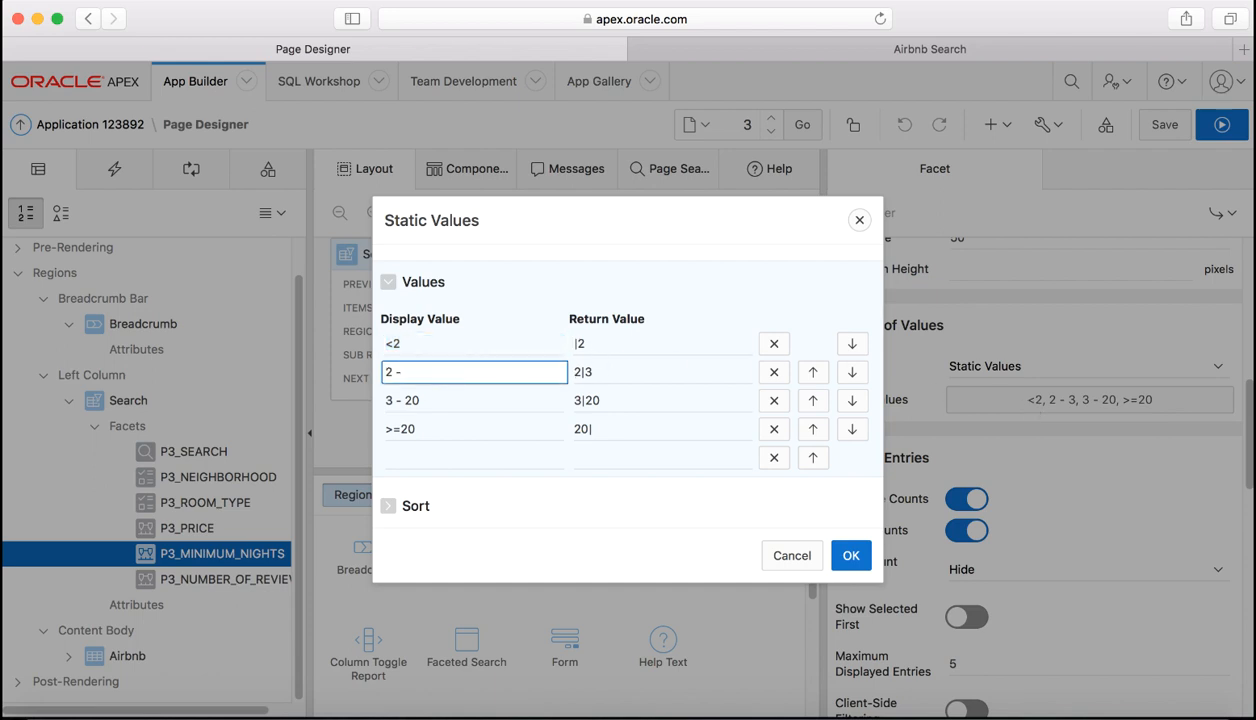
pyautogui.write('5')
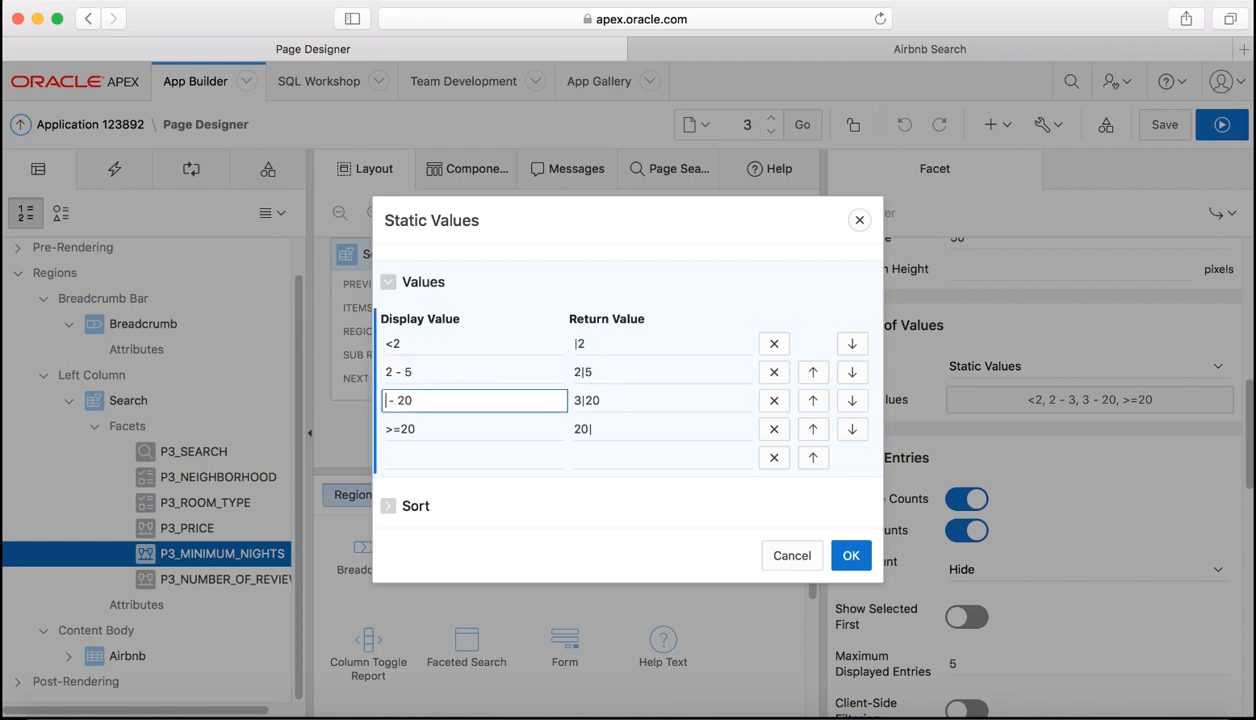
pyautogui.write('5')
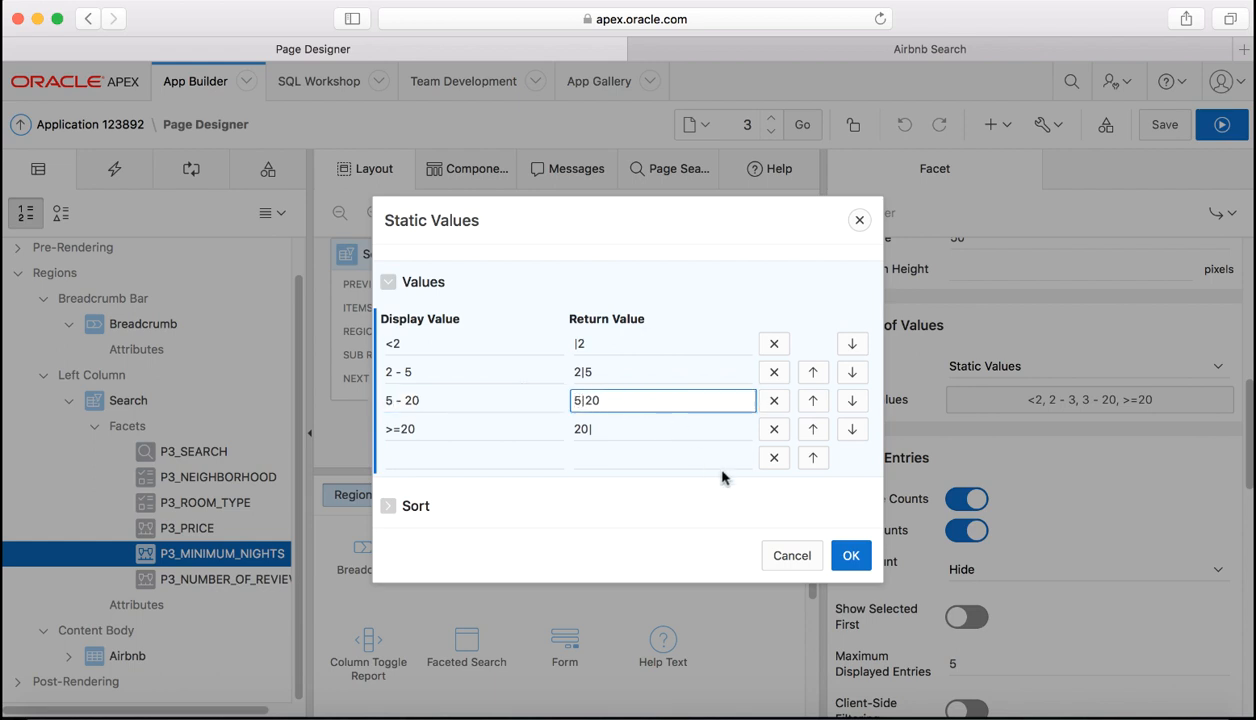
pyautogui.click(850, 555)
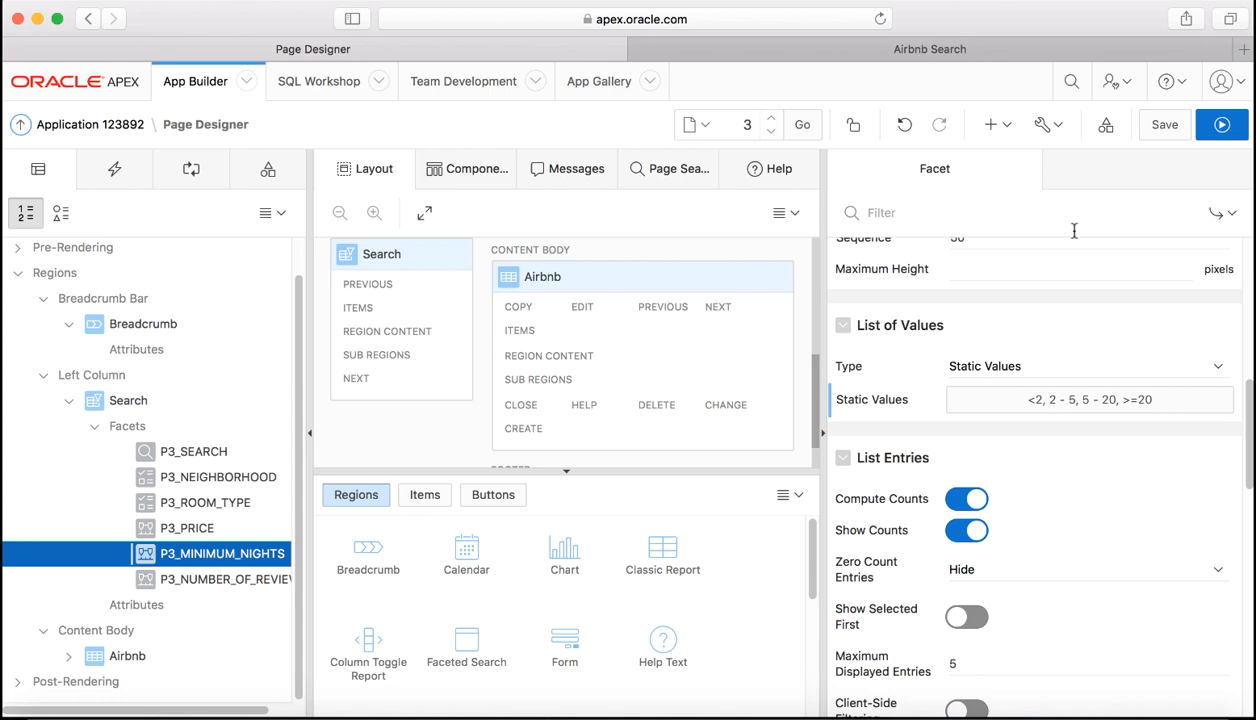
# Step: Save and run the page, then view the Minimum Nights facet showing <2, 2 - 5, 5 - 20, >=20
pyautogui.click(1221, 124)
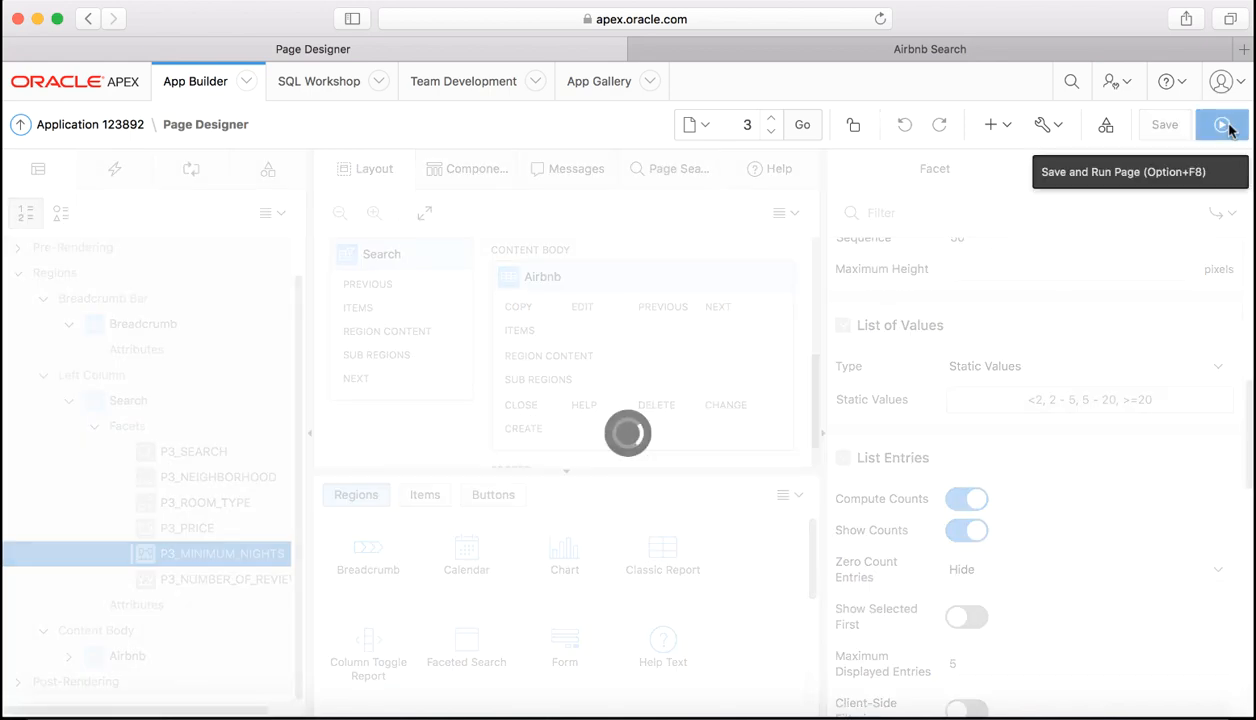
pyautogui.click(1221, 124)
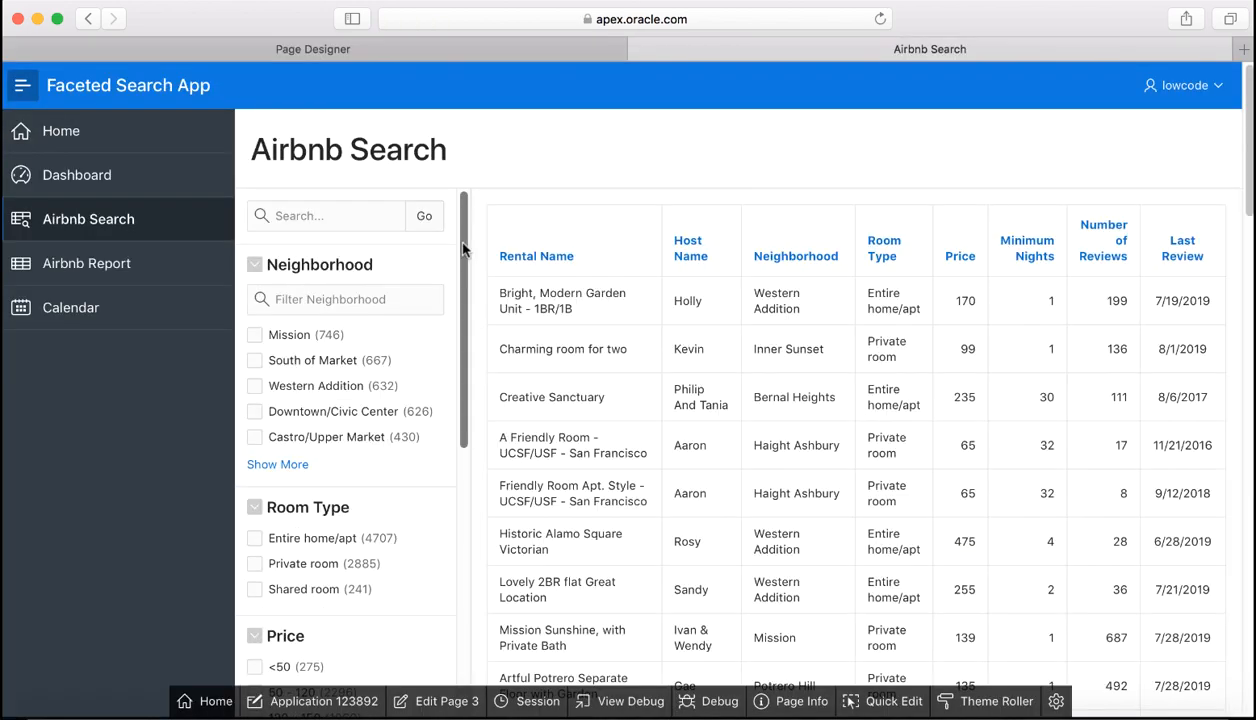
pyautogui.scroll(-3)
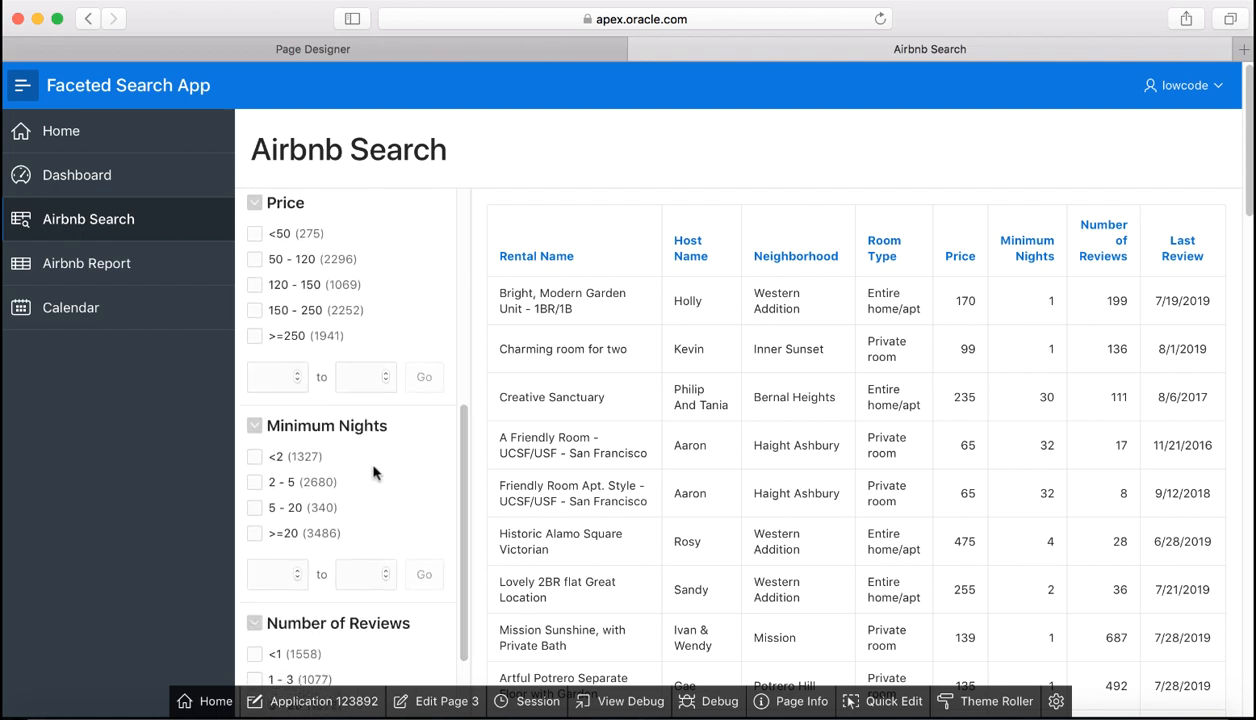
pyautogui.moveTo(323, 492)
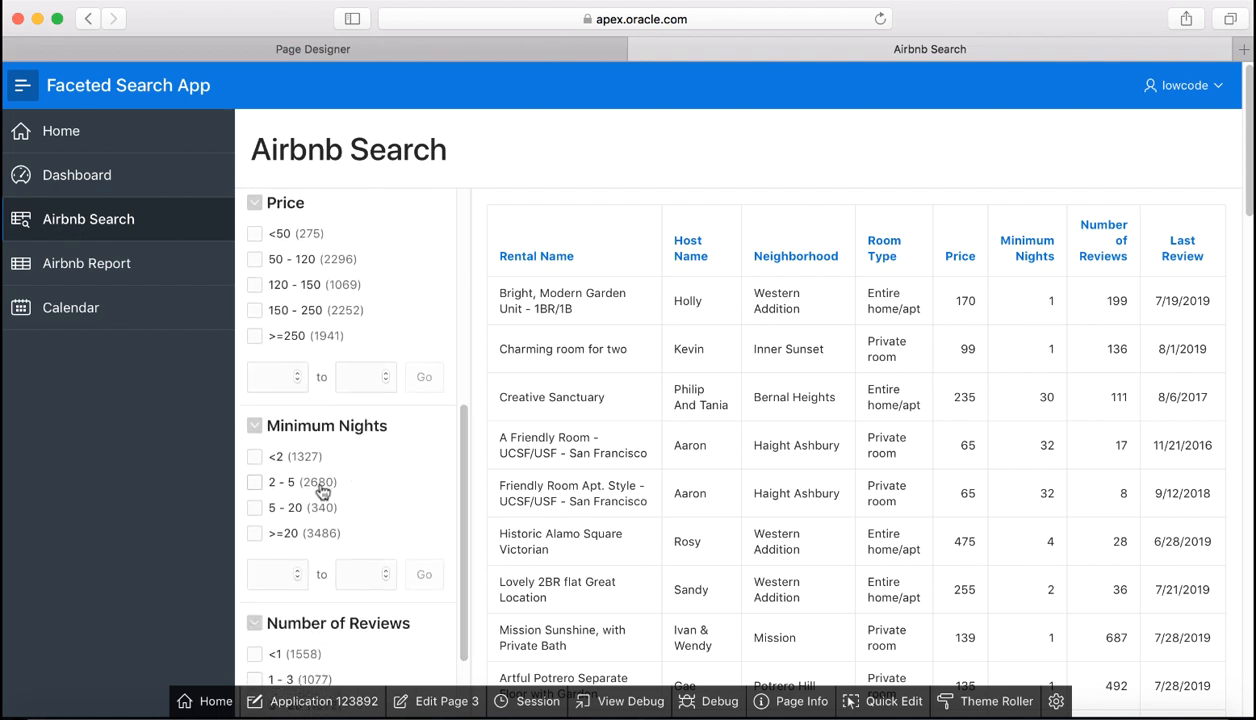